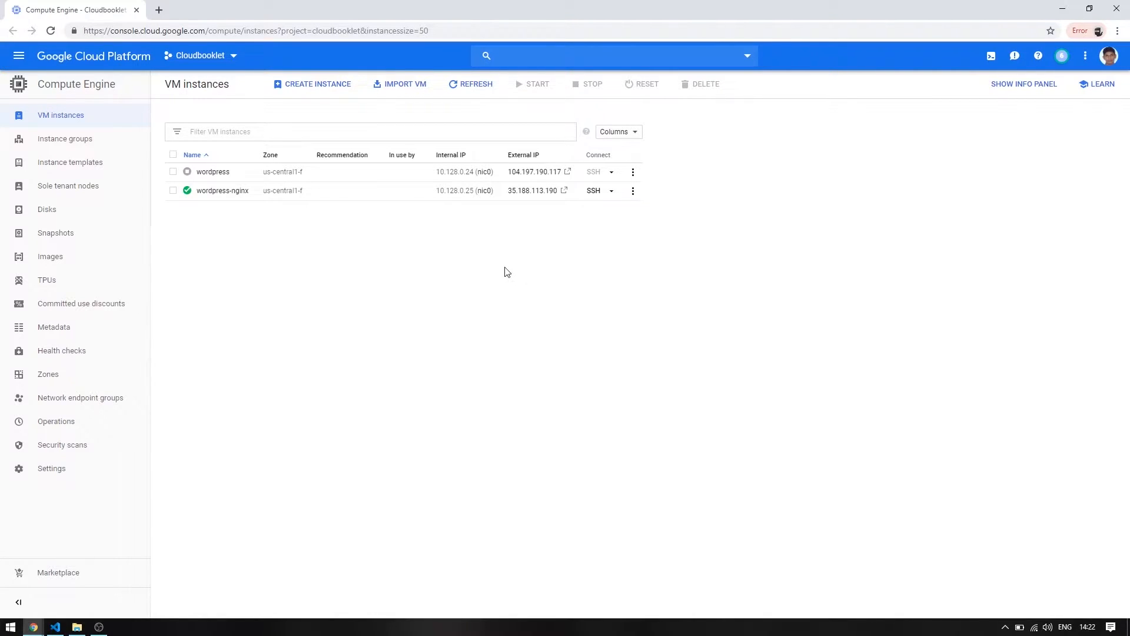
mouse_move(561, 227)
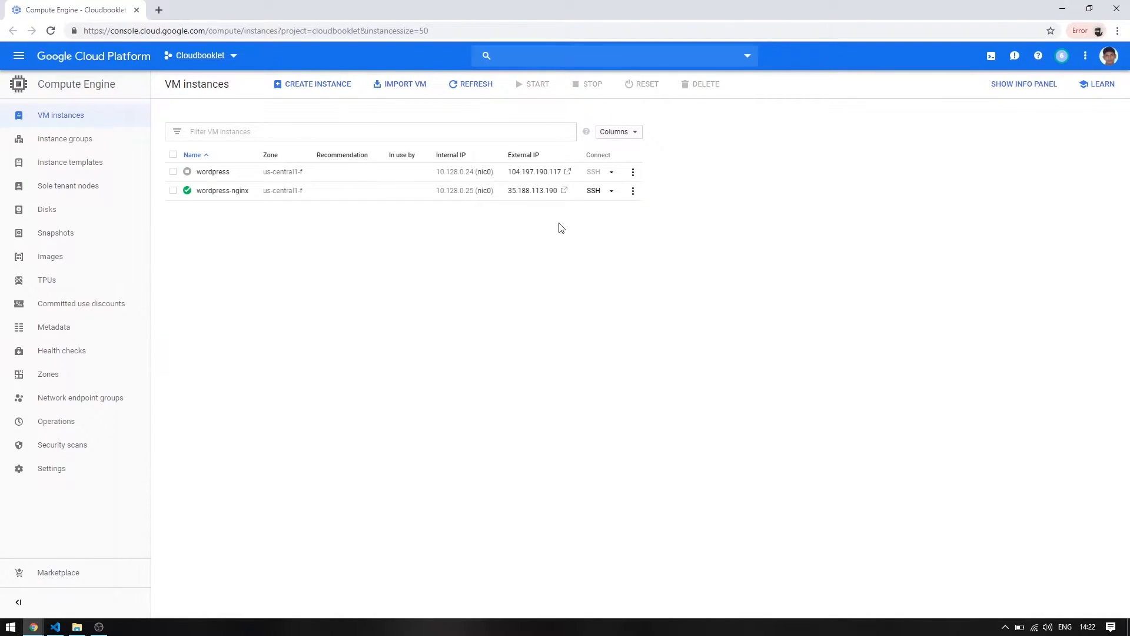
mouse_move(565, 224)
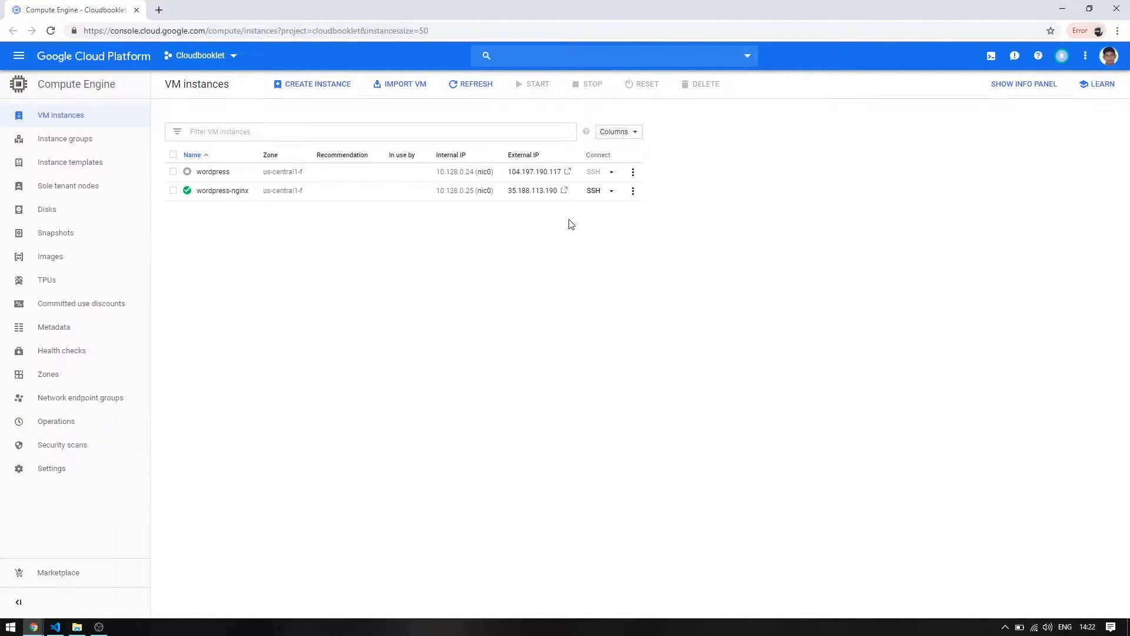
mouse_move(584, 222)
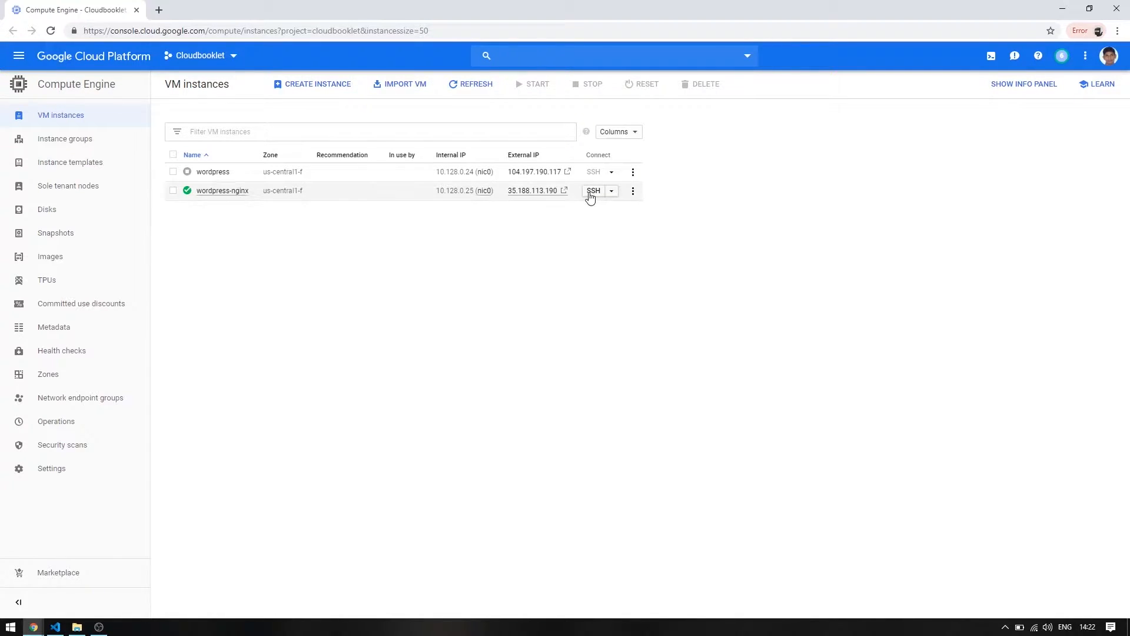
- Open a browser SSH session to wordpress-nginx and run sudo apt update
click(593, 190)
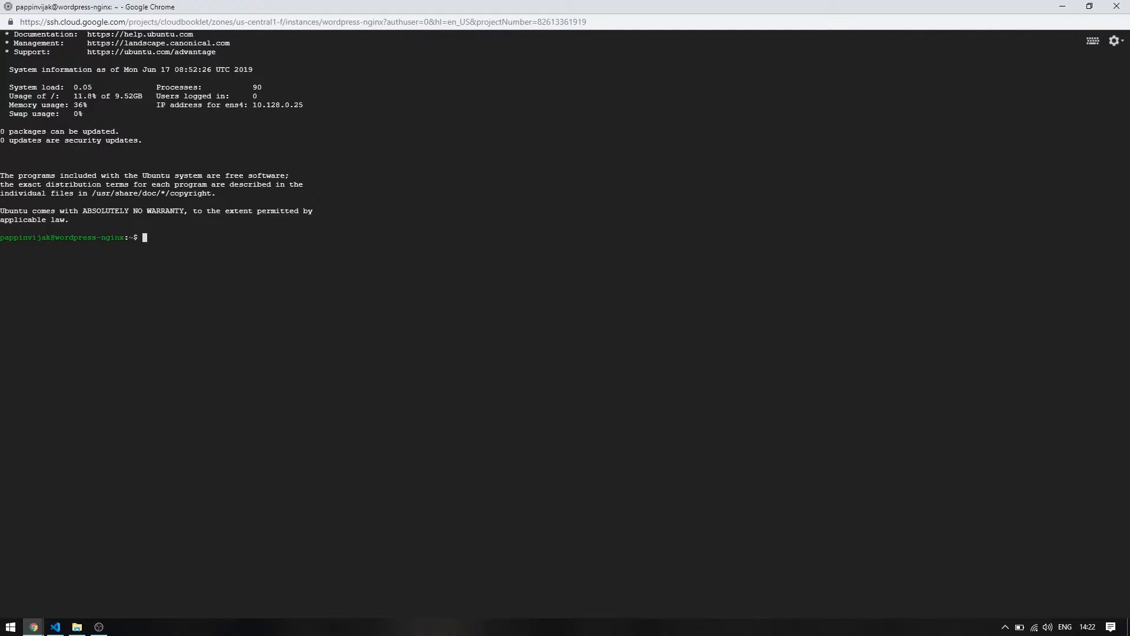
text(sudo apt)
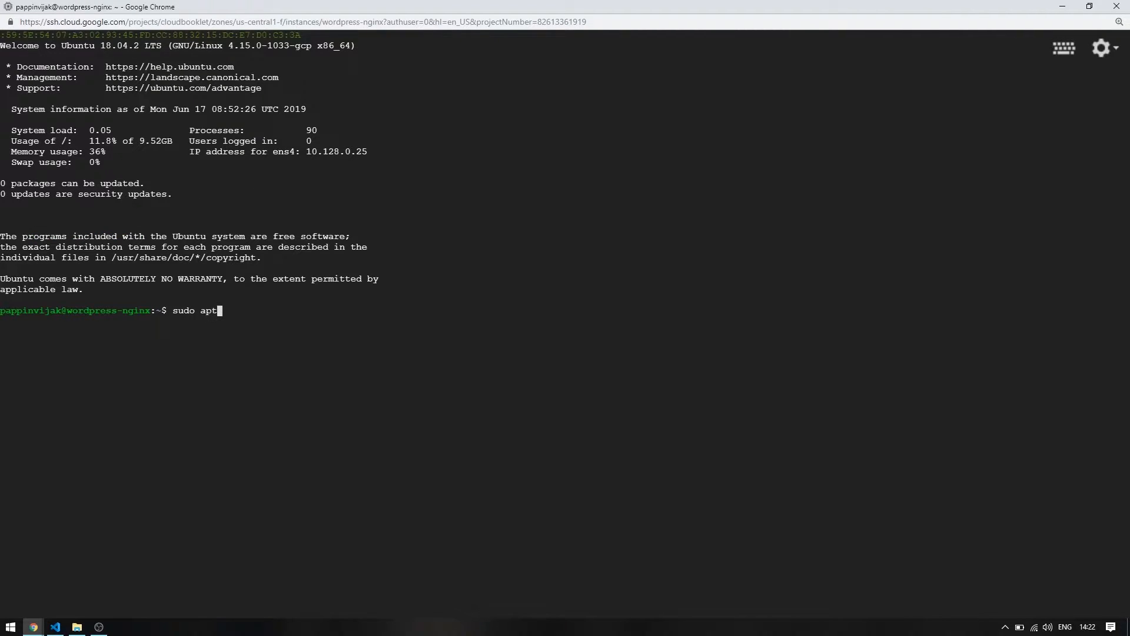
text(update)
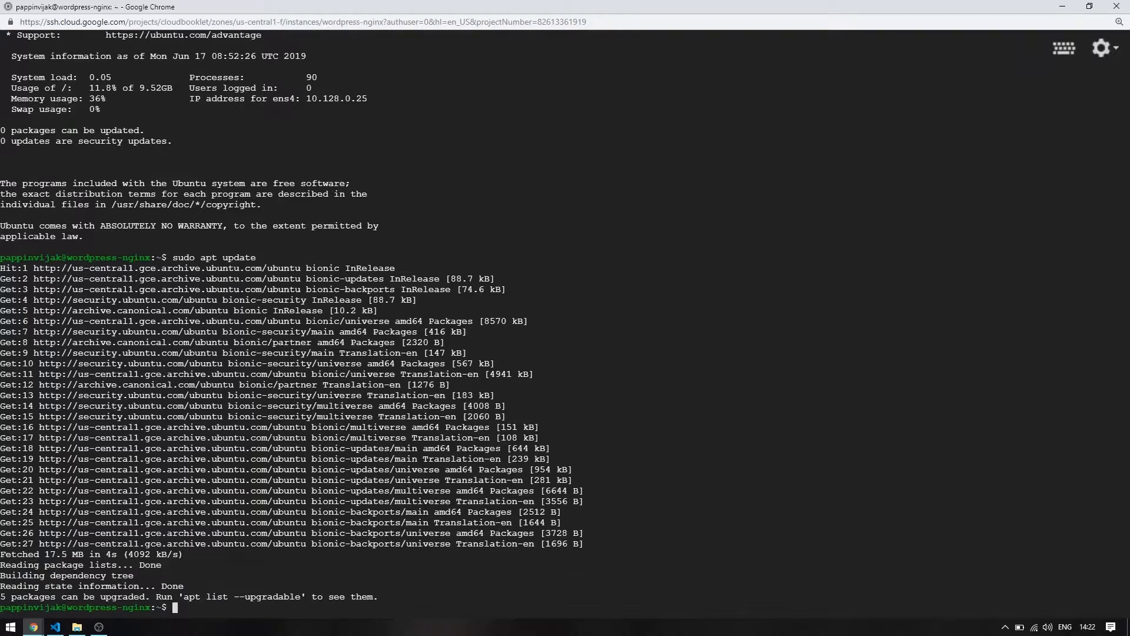
- Run sudo apt upgrade, confirm with y, accept the libssl service-restart prompt, then clear the screen
text(sudo)
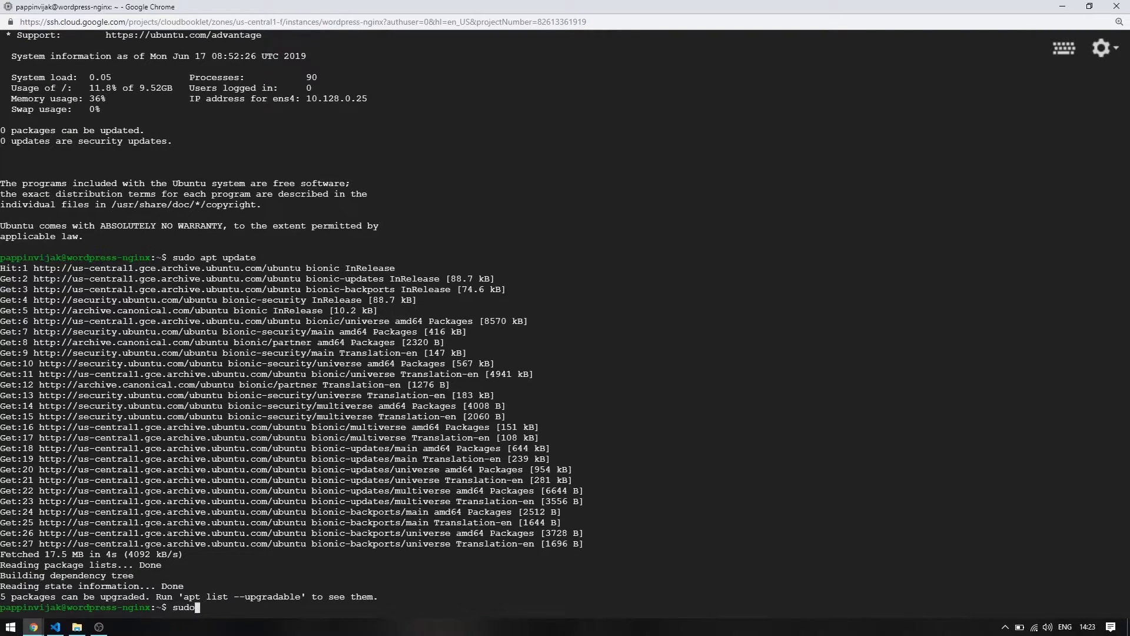
text(apt u)
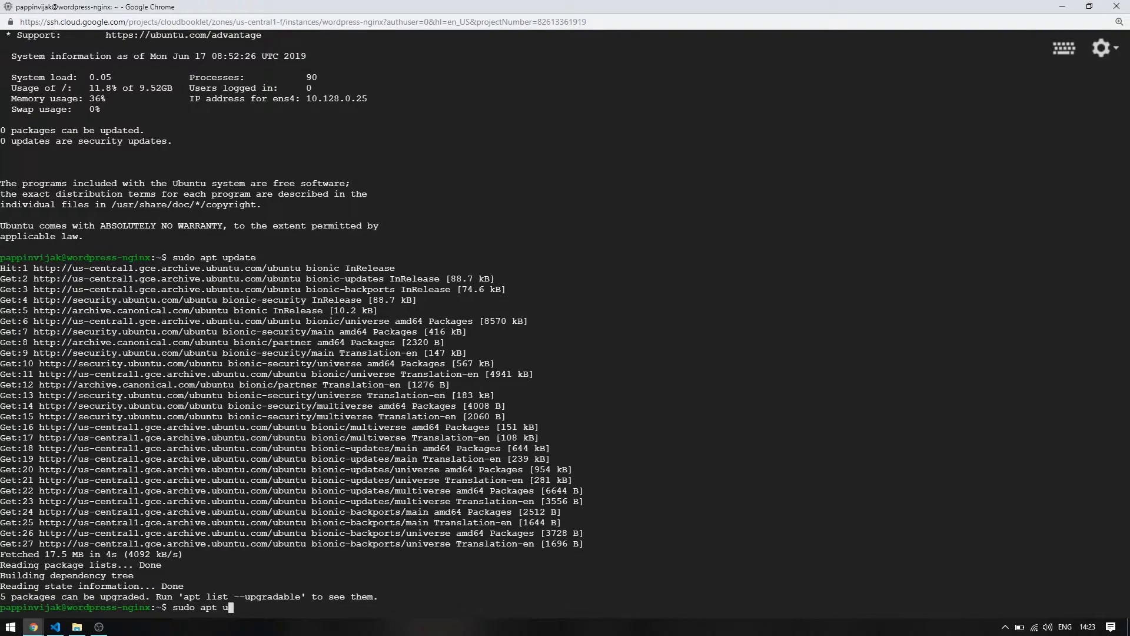
text(pgrade)
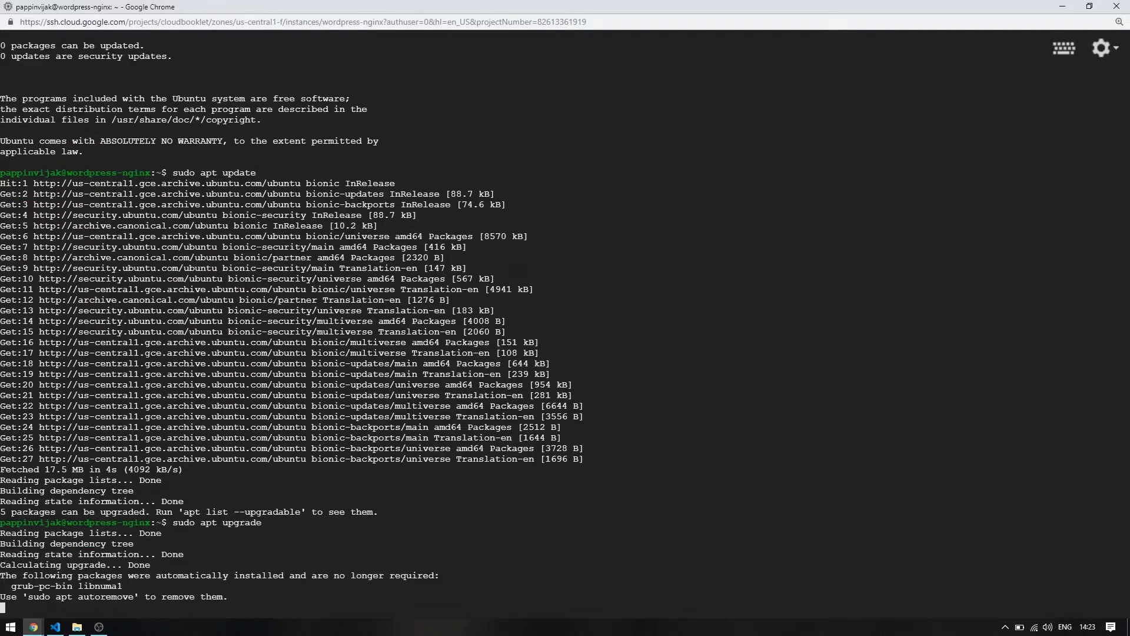
text(y)
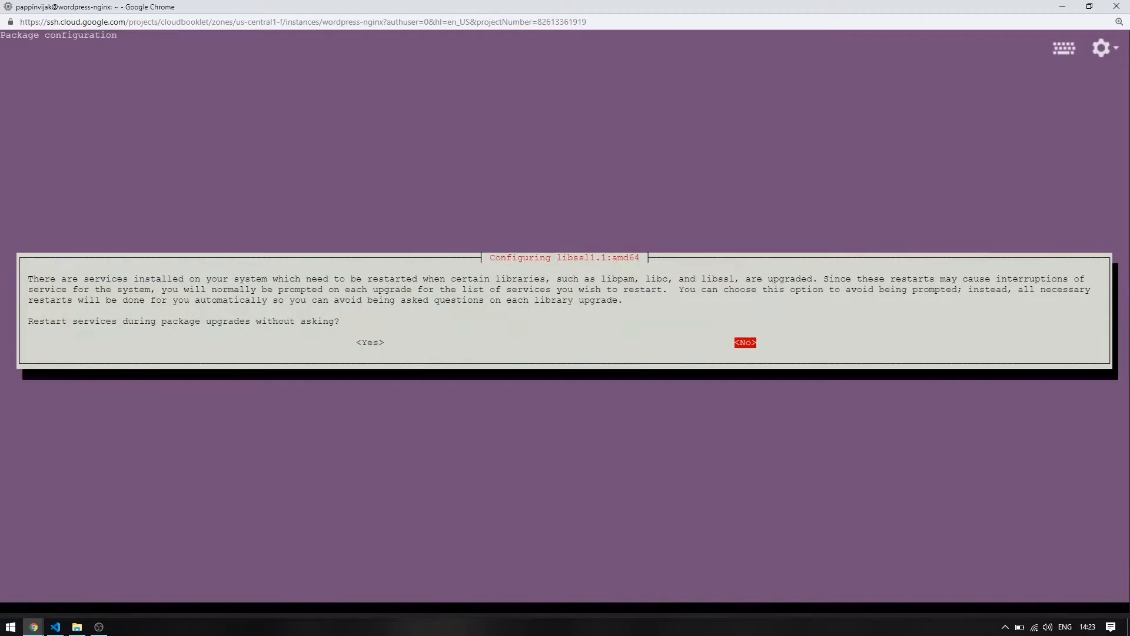
key(Enter)
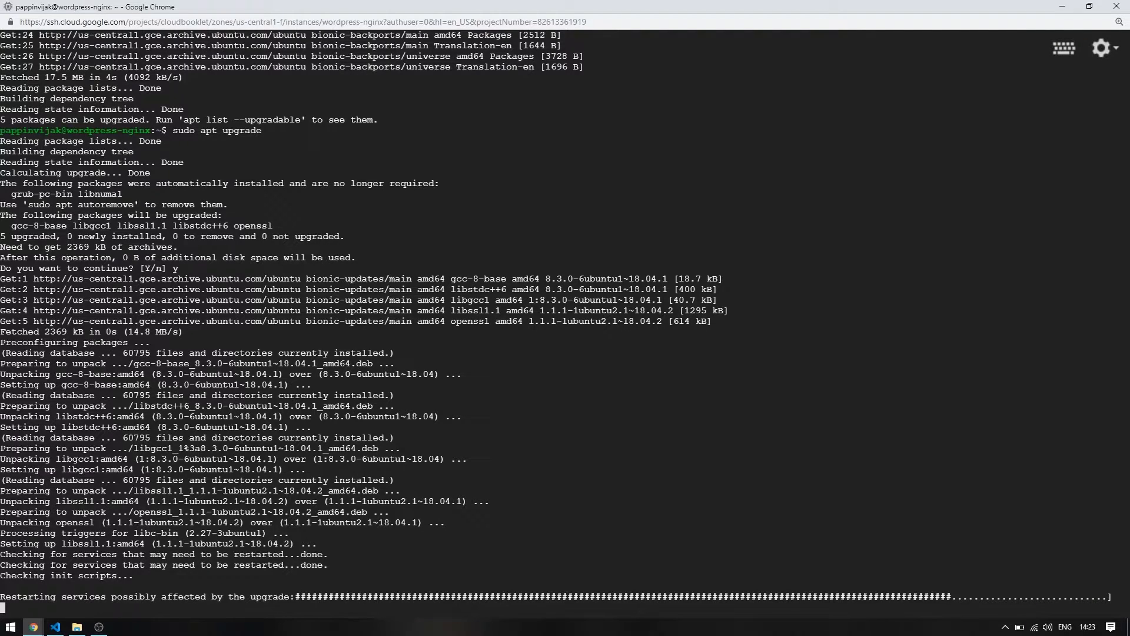
scroll(down, 3)
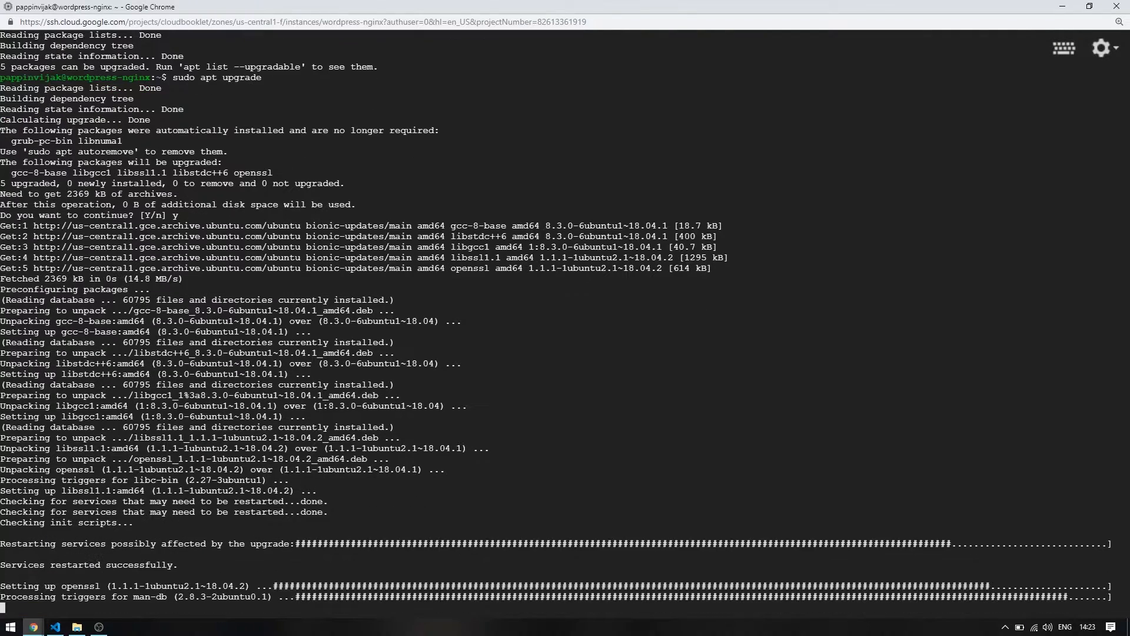
scroll(down, 3)
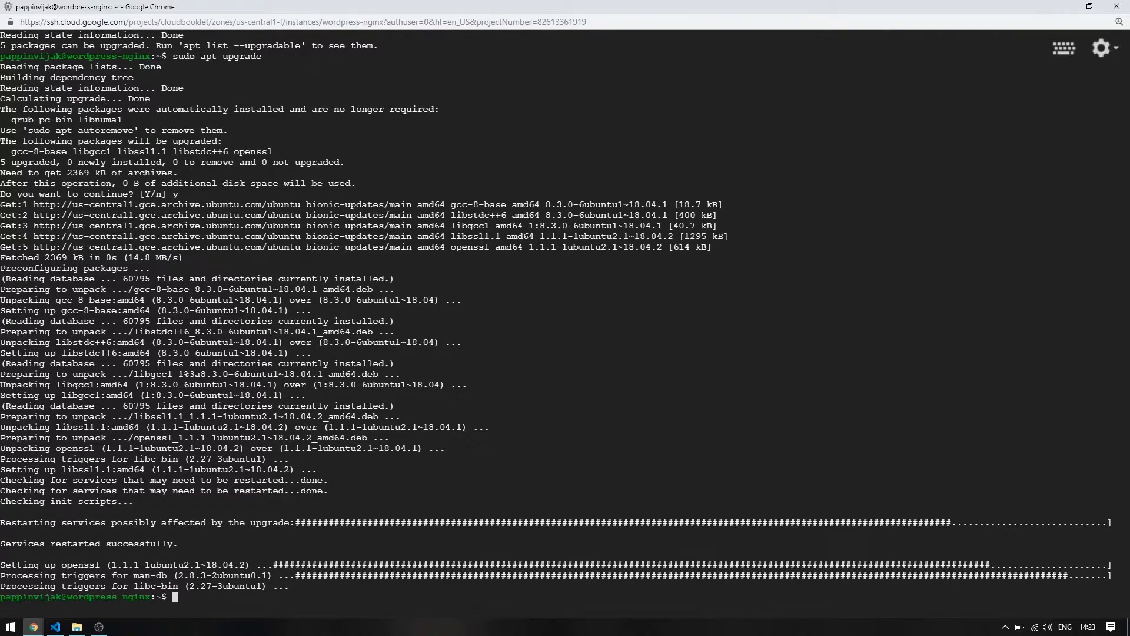
text(clear)
text(sudo apt install nginx)
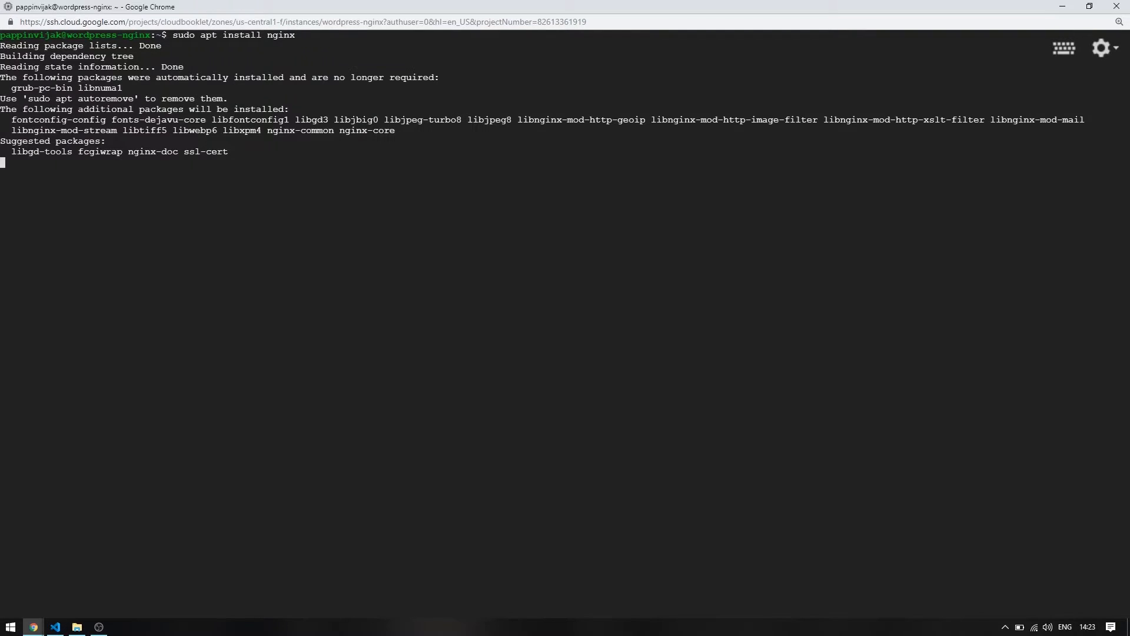
- Run sudo apt install nginx and confirm with y until nginx is set up
key(enter)
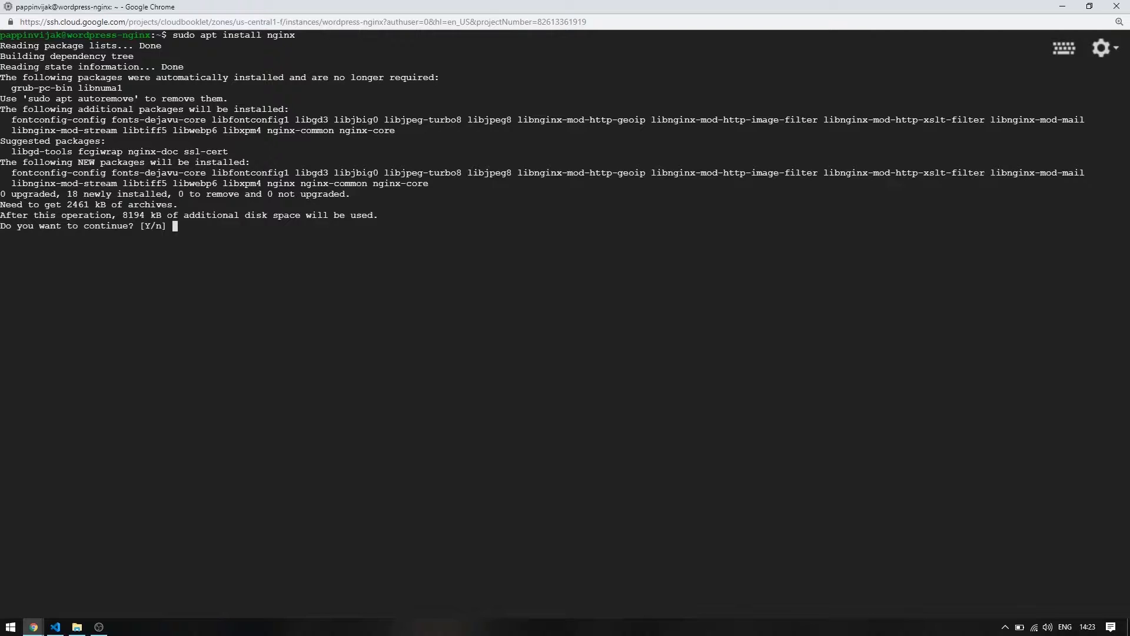
text(y)
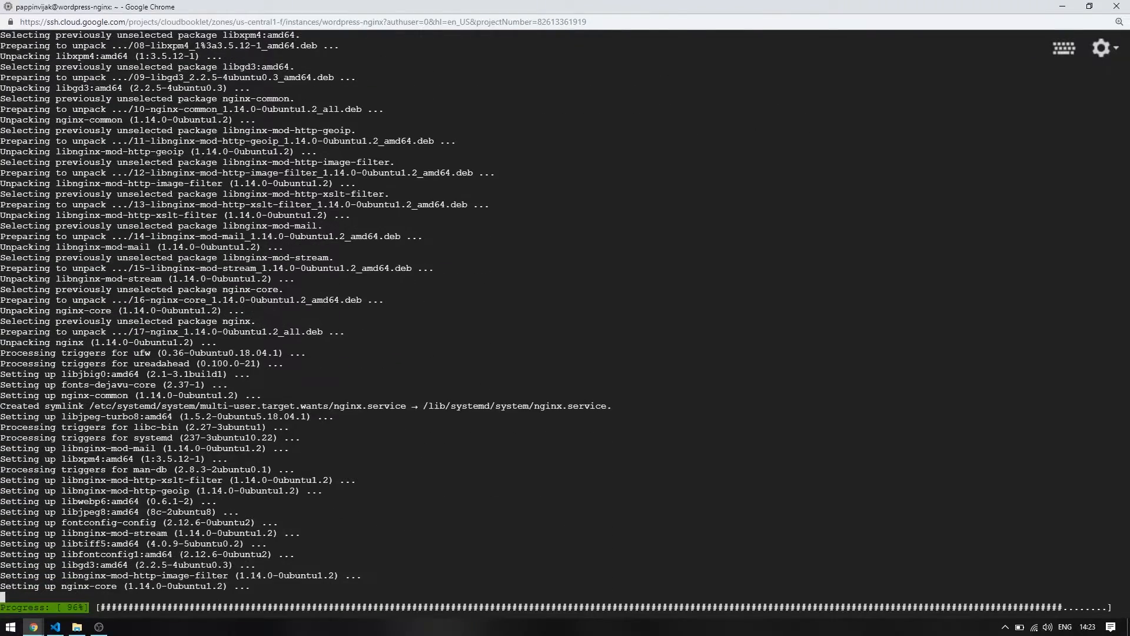
scroll(down, 3)
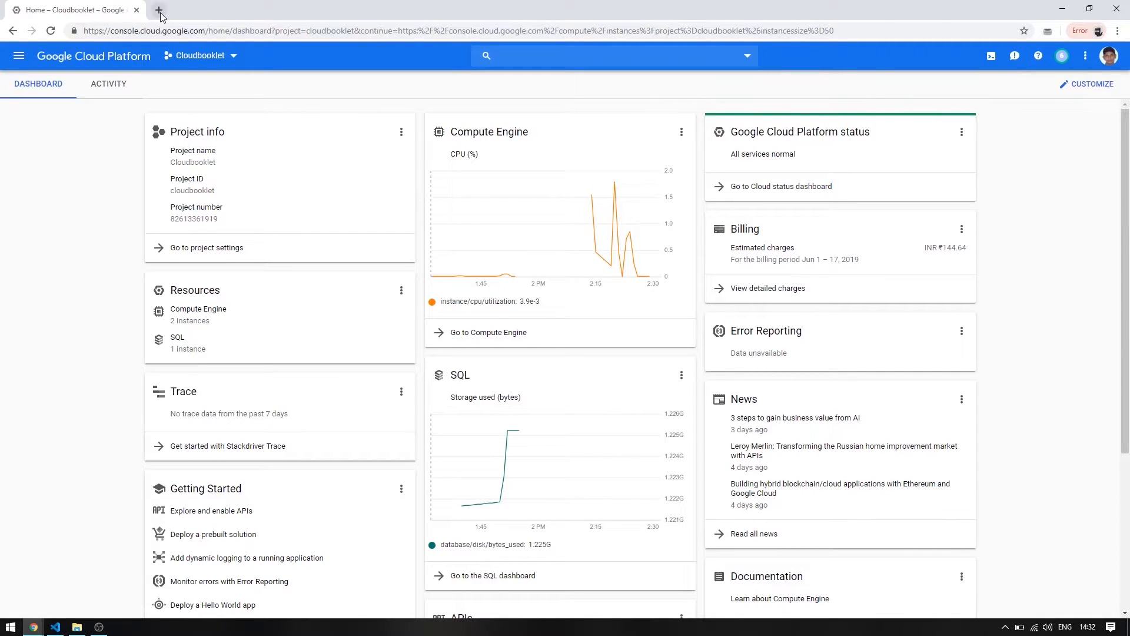
- Back in the SSH tab, check sudo service nginx status shows active and running
text(clarit)
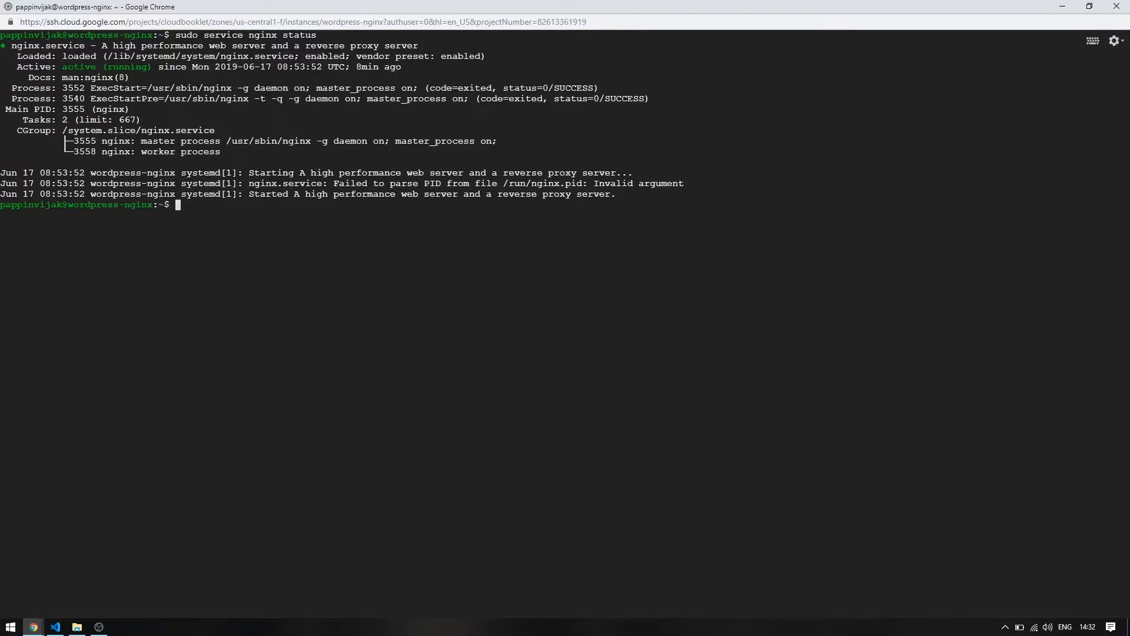
- List UFW app profiles and allow OpenSSH and 'Nginx Full' through the firewall
text(sudo ufw app list)
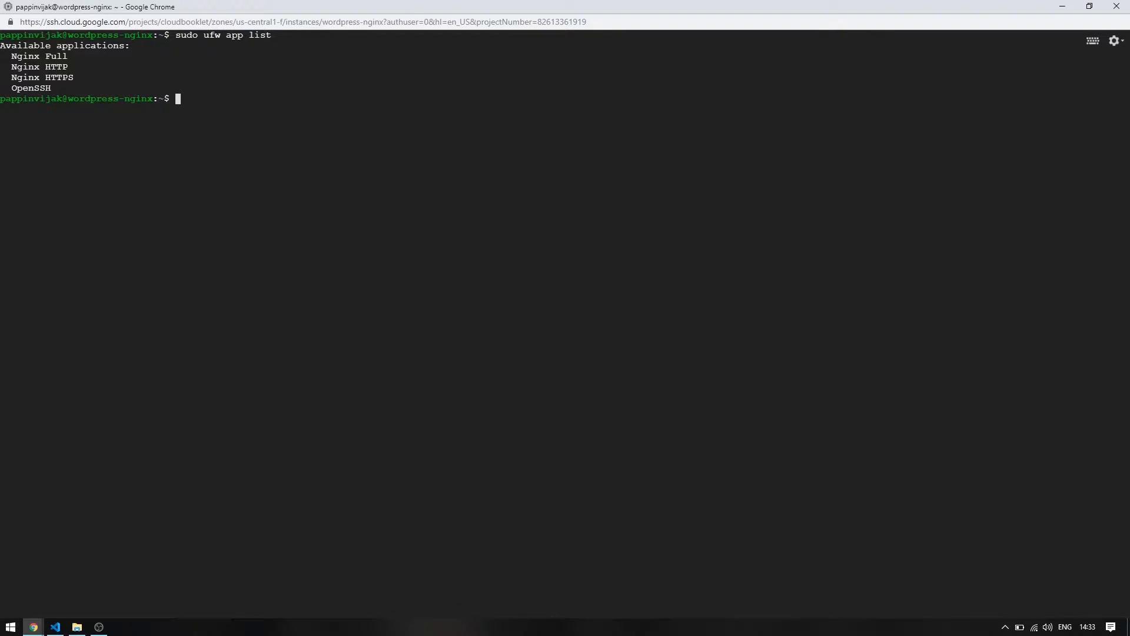
text(sudo)
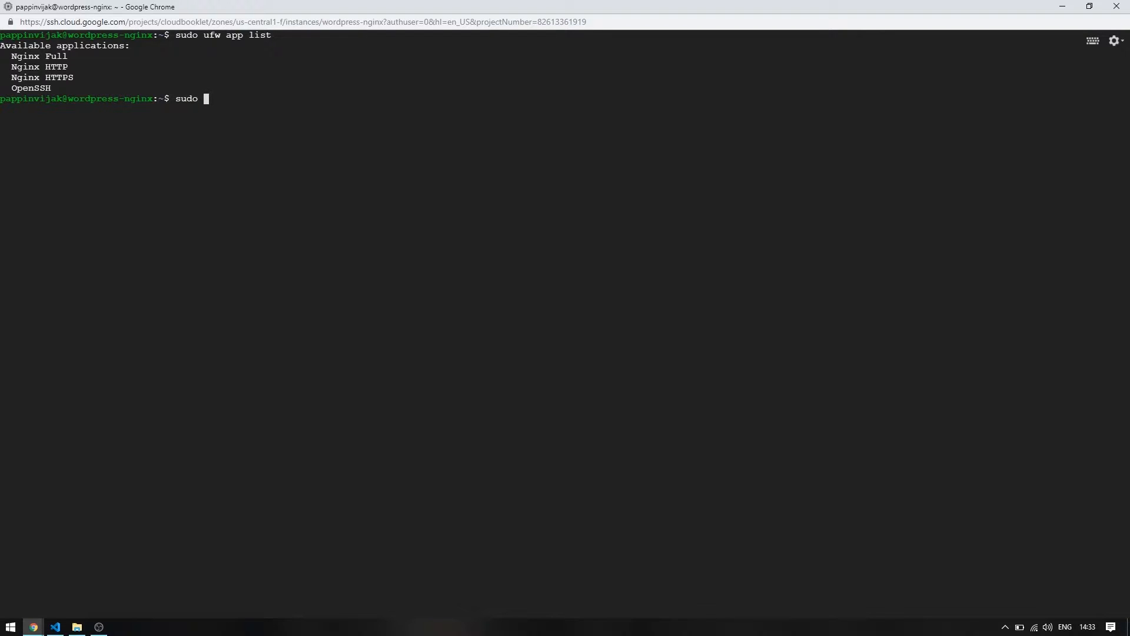
text(ufw)
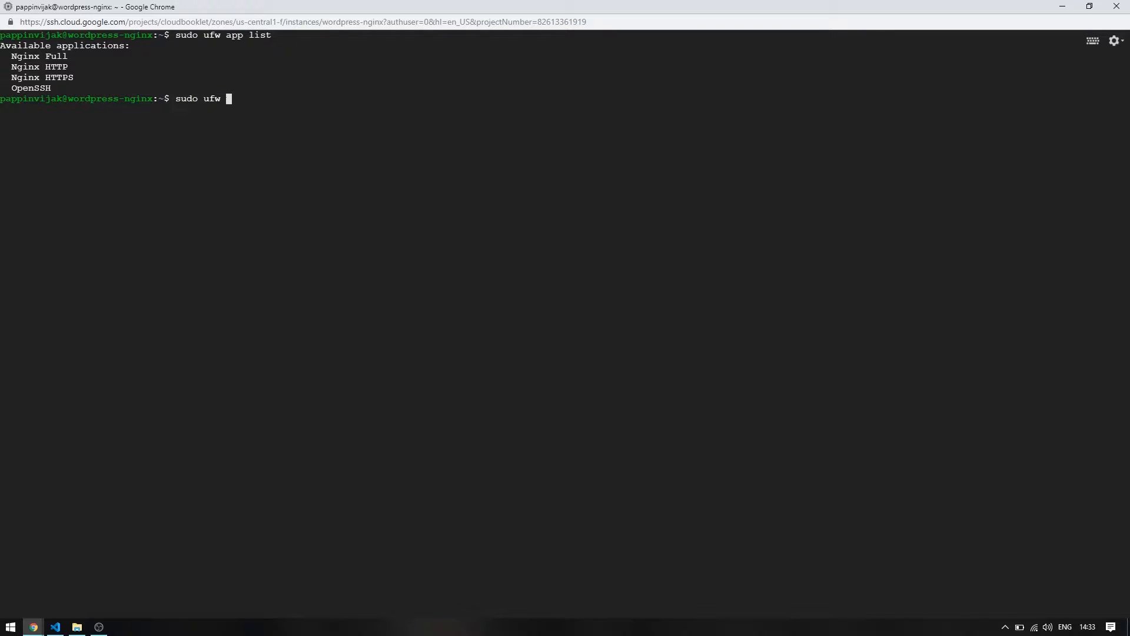
text(allow)
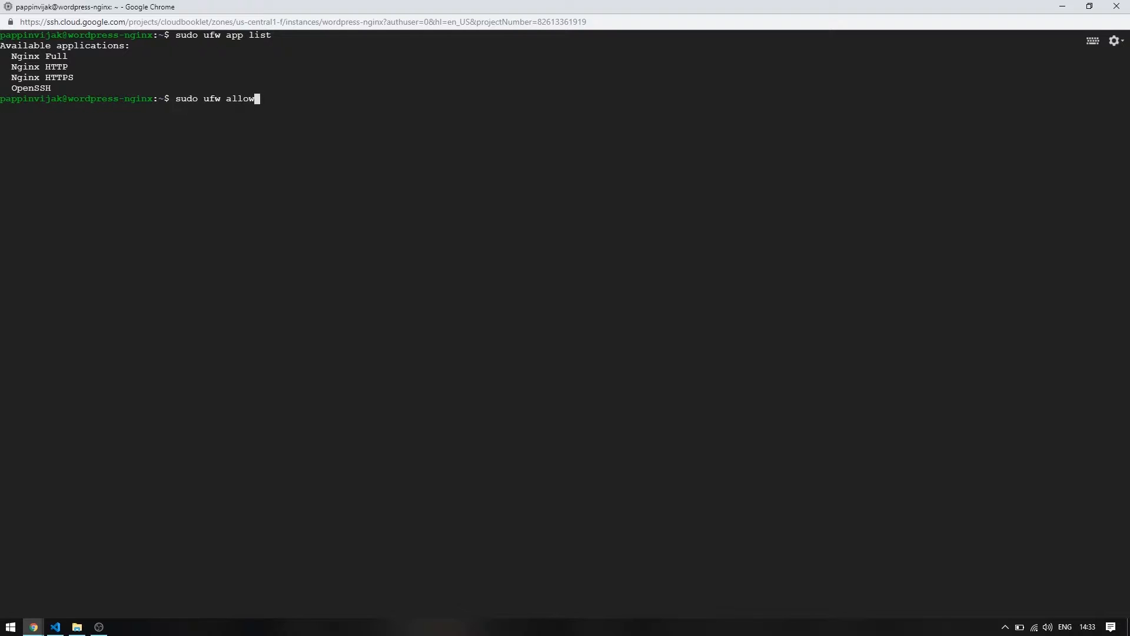
text(Ope)
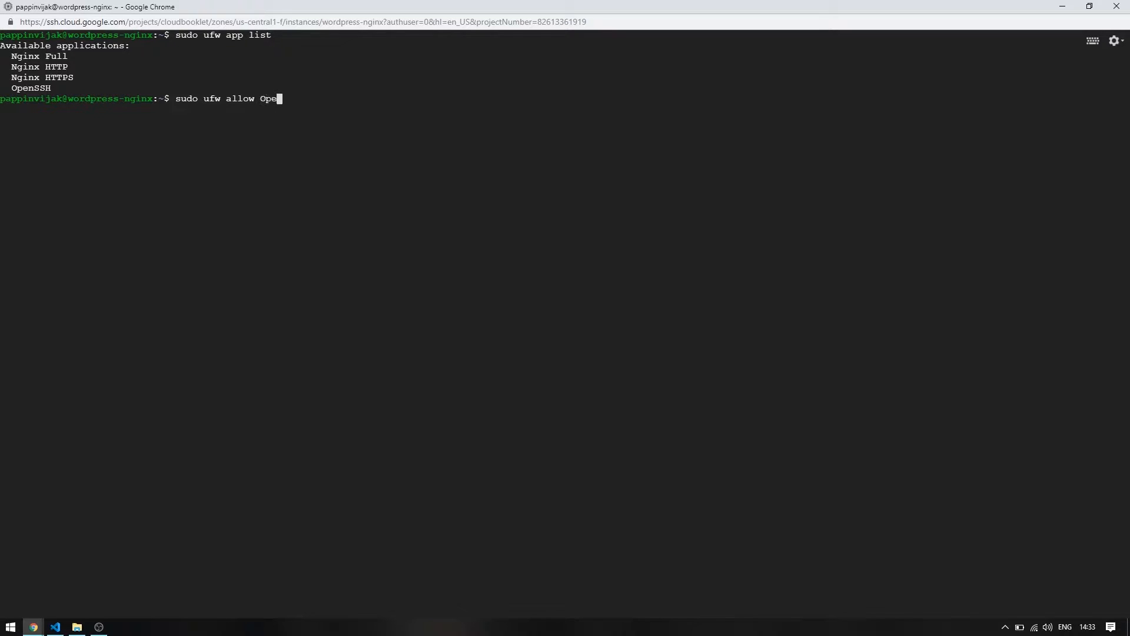
text(nSSH)
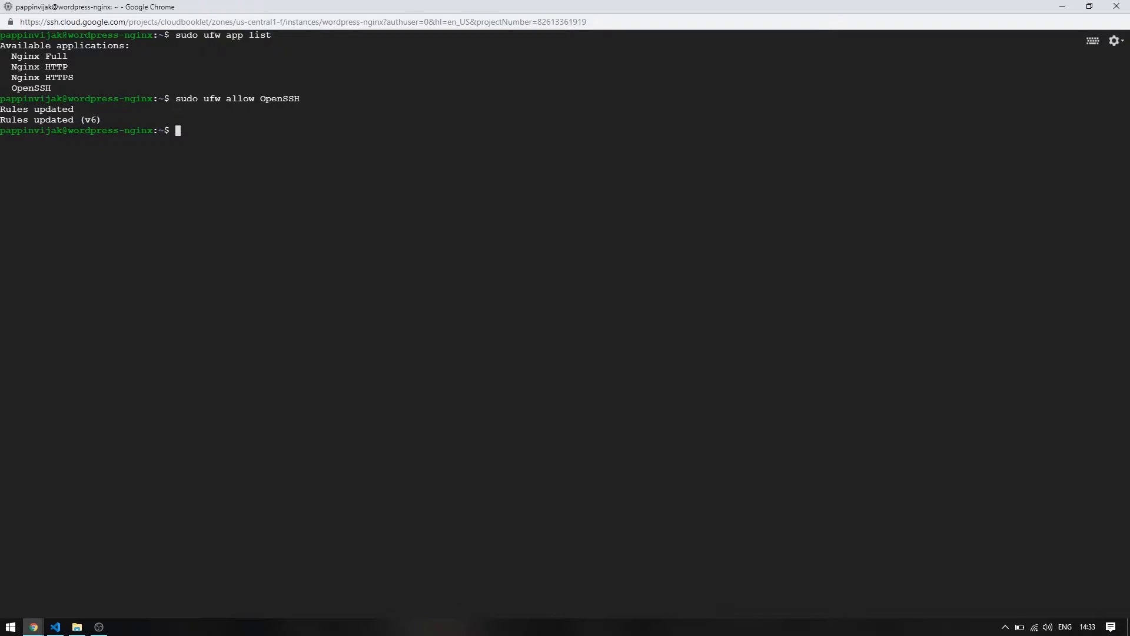
text(sudo ufw)
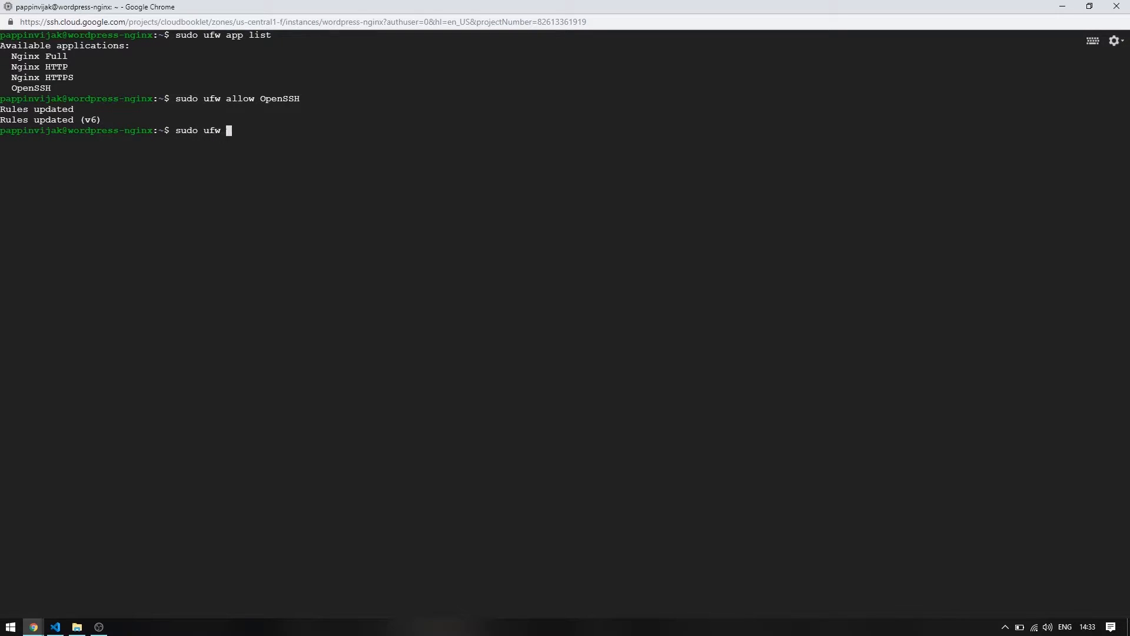
text(allow)
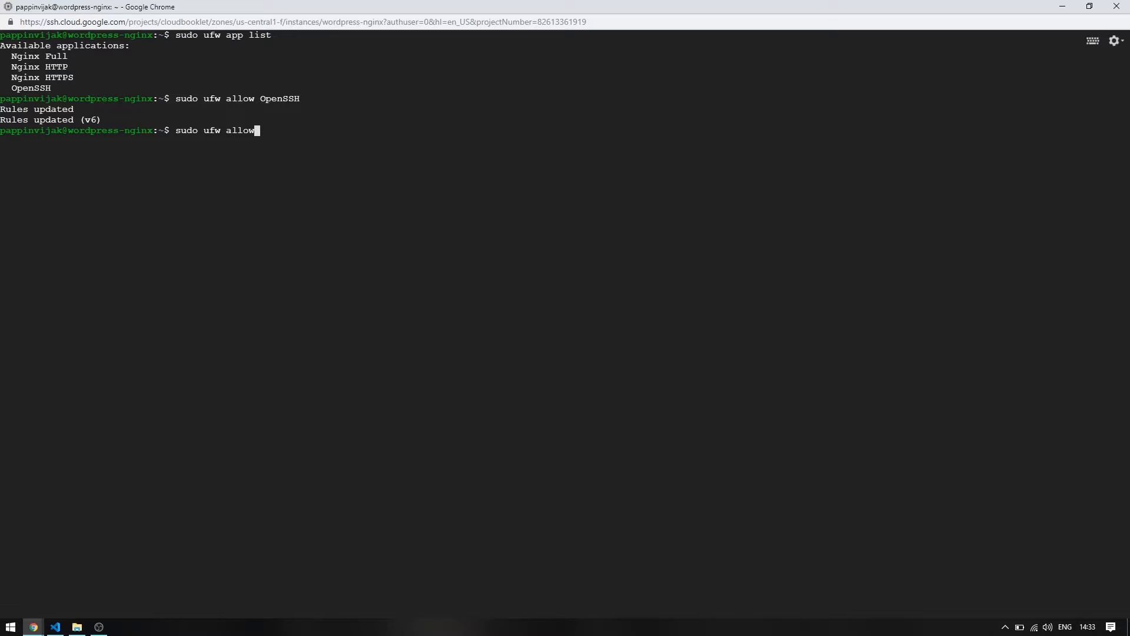
text(')
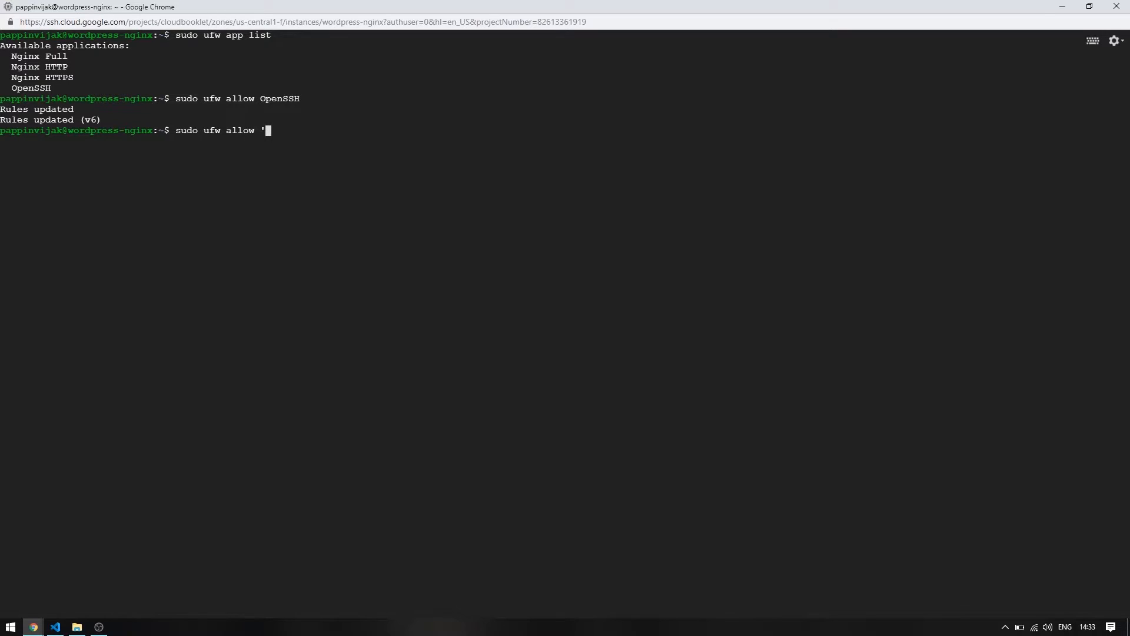
text(Nginx F)
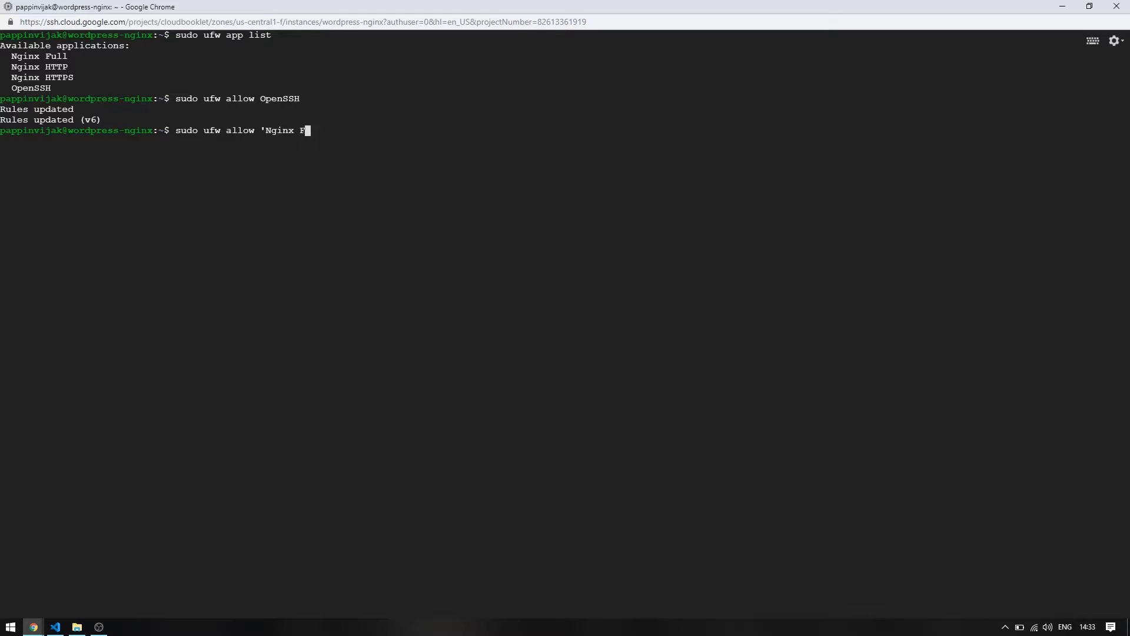
text(ull)
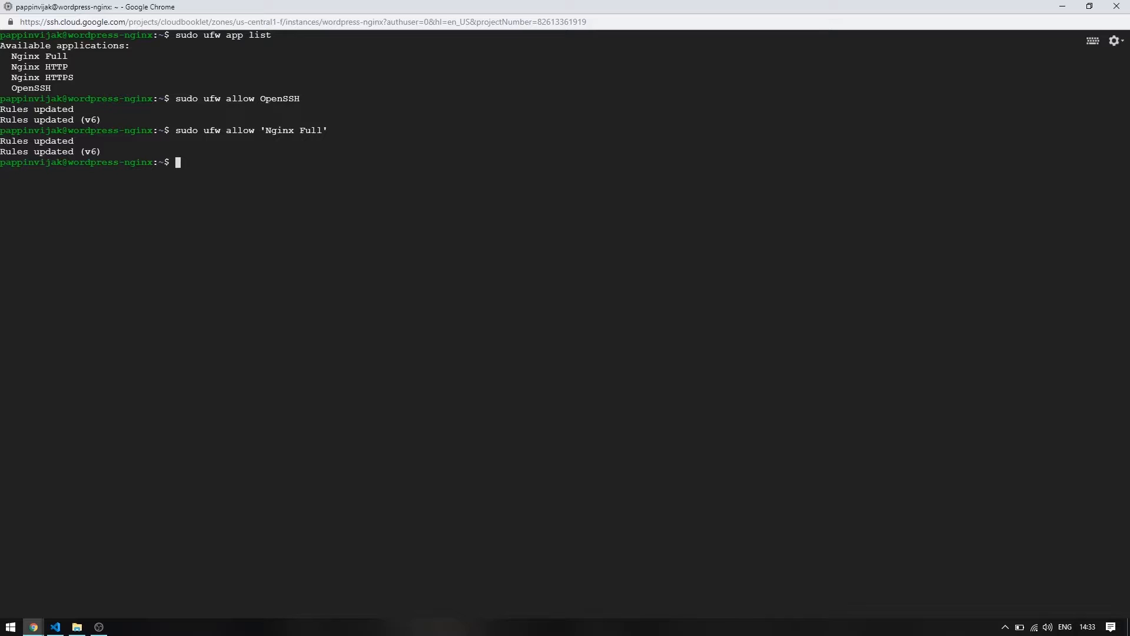
- Enable UFW, answering y, and verify the rules with sudo ufw status
text(sudo ufw)
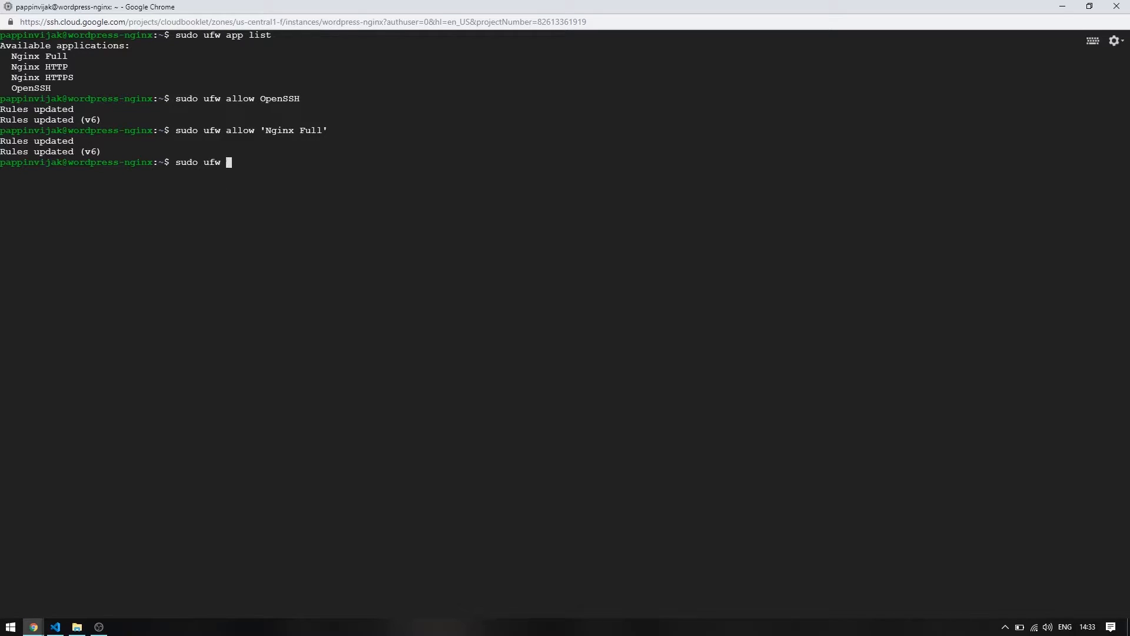
text(enable)
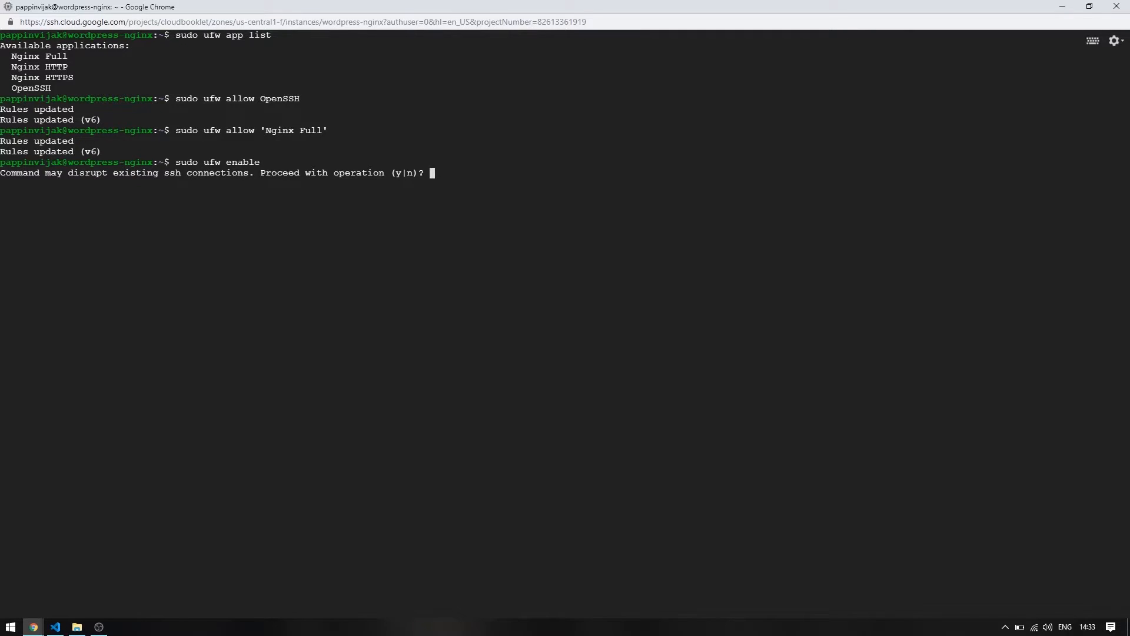
text(y)
text(sud)
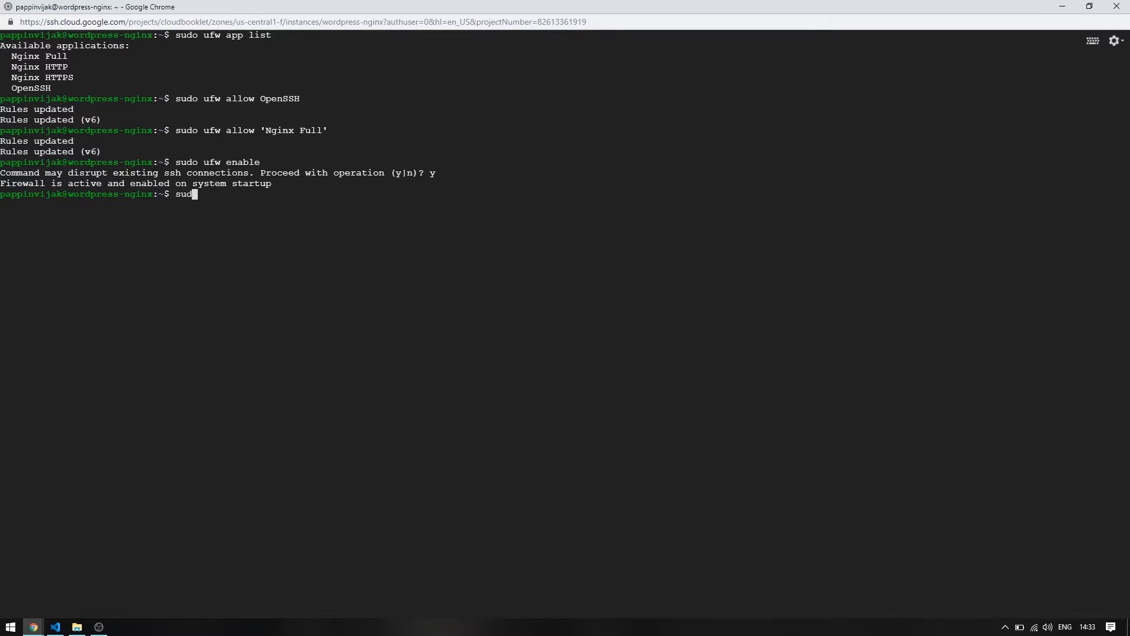
text(ufw statu)
text(sudo apt in)
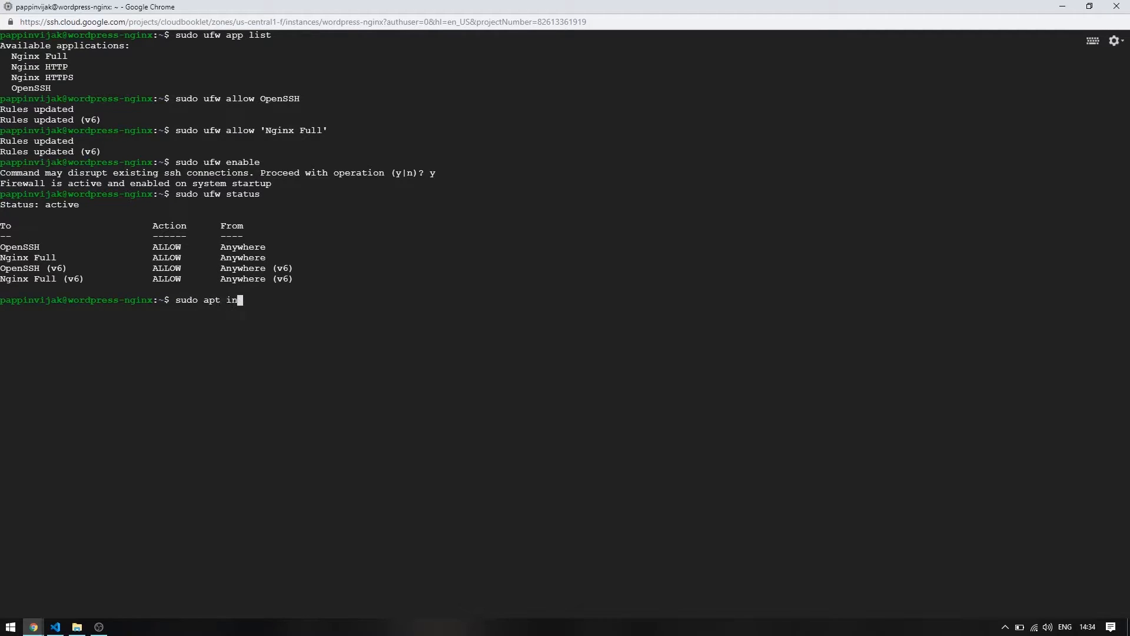
- Install fail2ban with sudo apt install fail2ban, confirming with y
text(stall fail2ban)
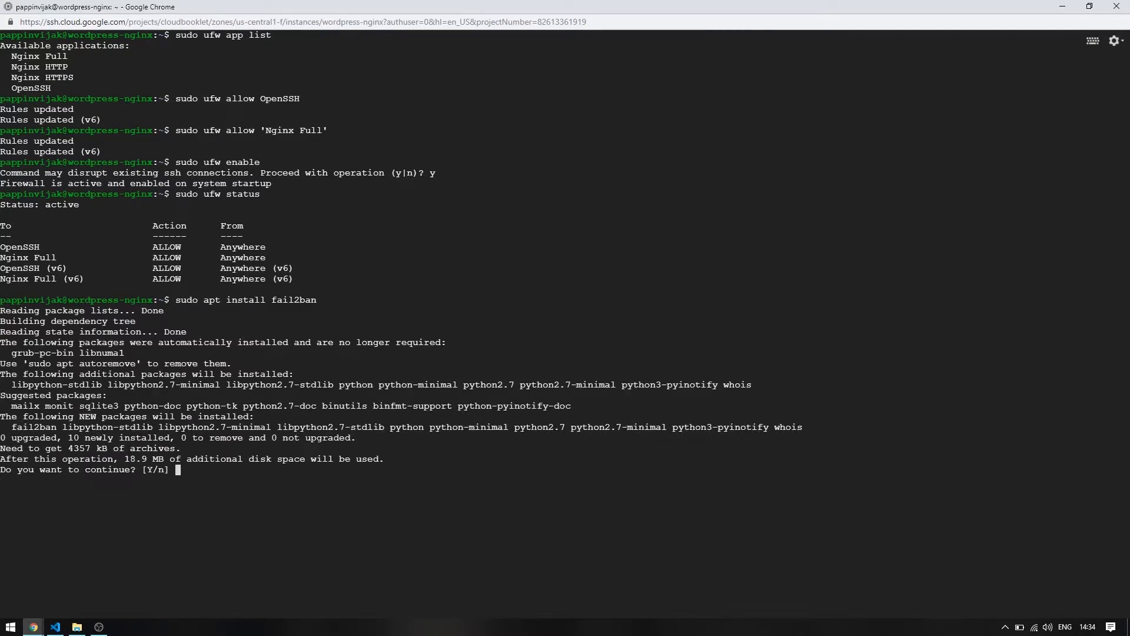
text(y)
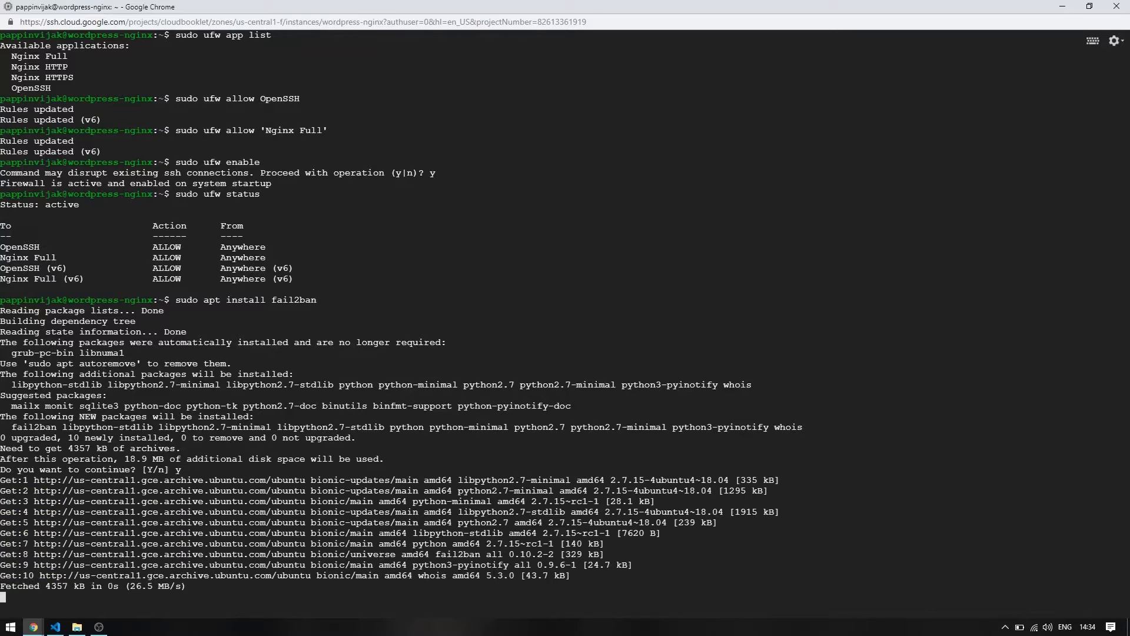
scroll(down, 3)
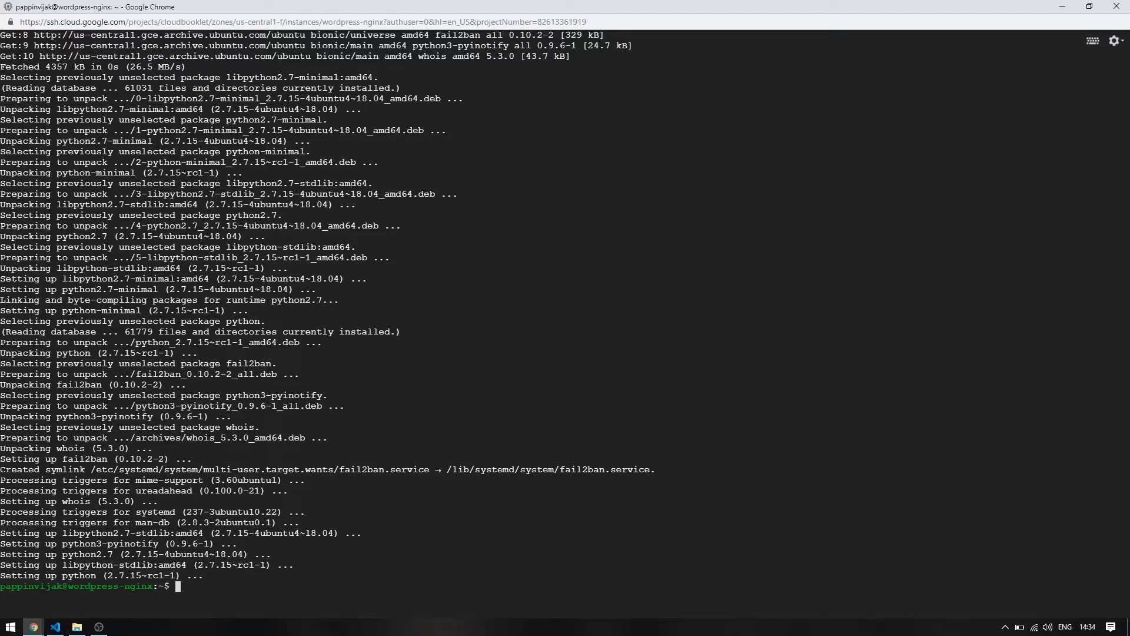
- Start the service with sudo service fail2ban start
text(sudo service)
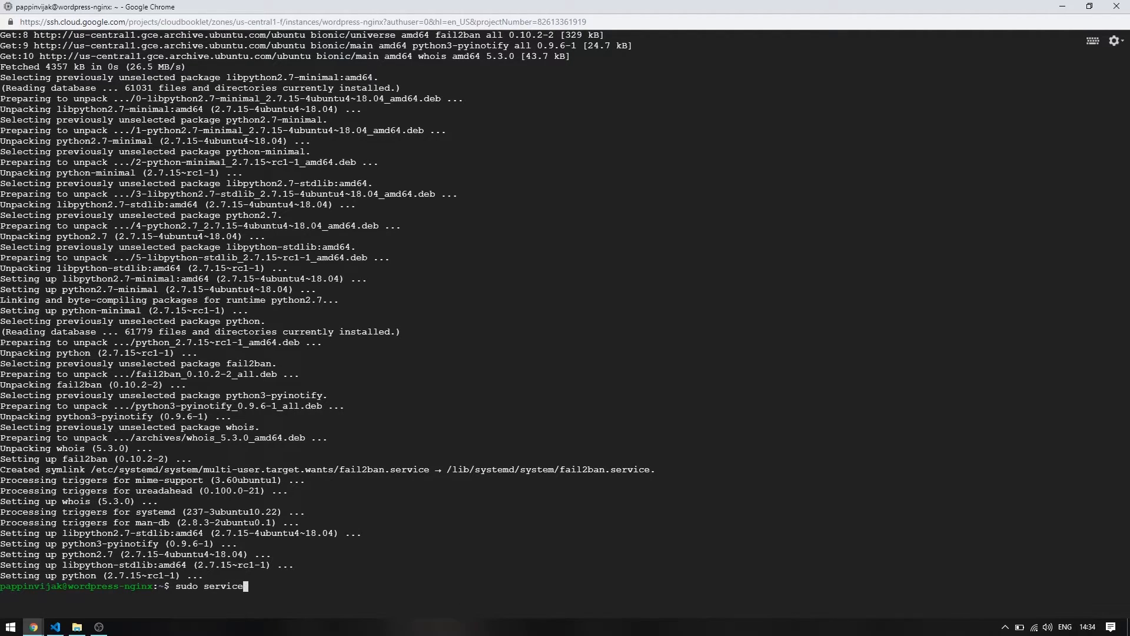
text(fail)
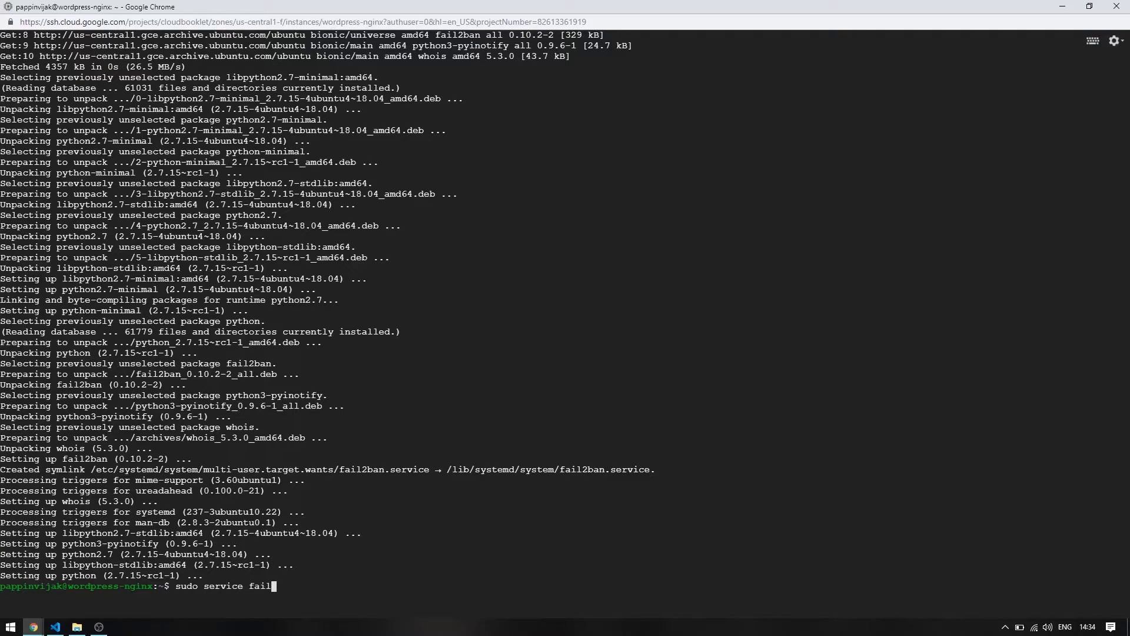
text(2ban)
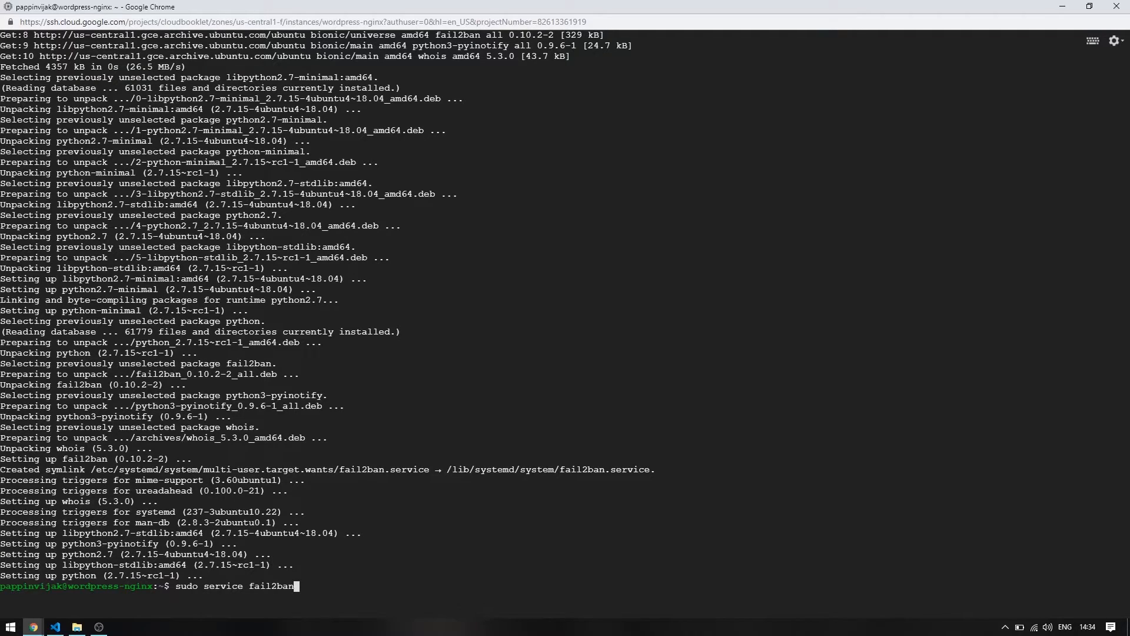
text(start)
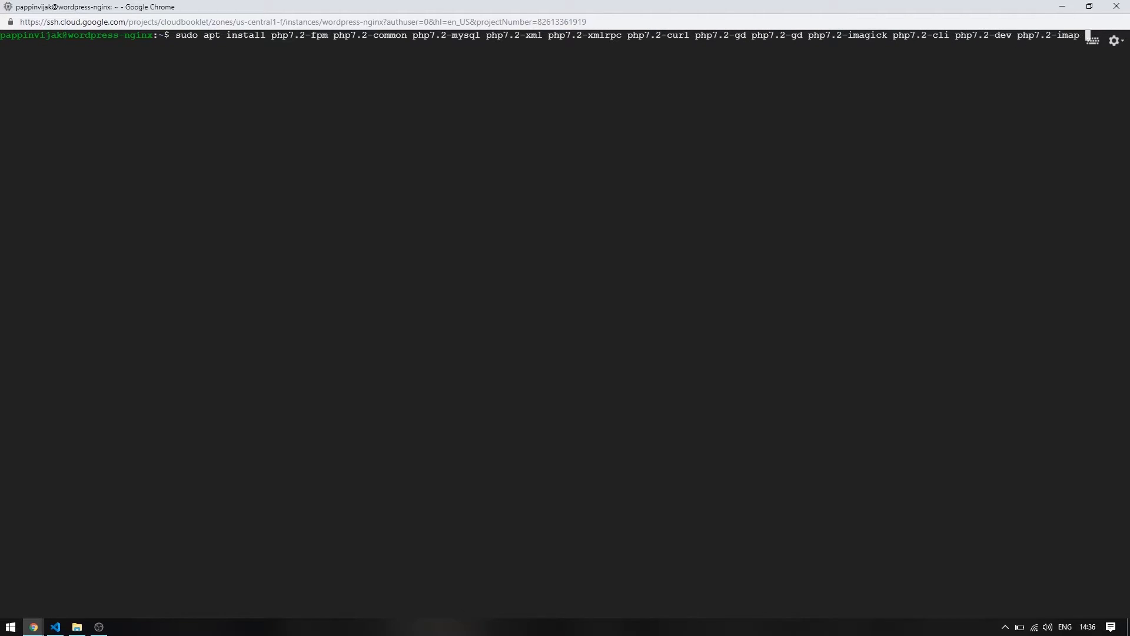
- Install php7.2-fpm plus common, mysql, xml, curl, gd, imagick, mbstring, soap and bcmath packages
text(php7.2-mbstring php7.2-soap php7.2-bc)
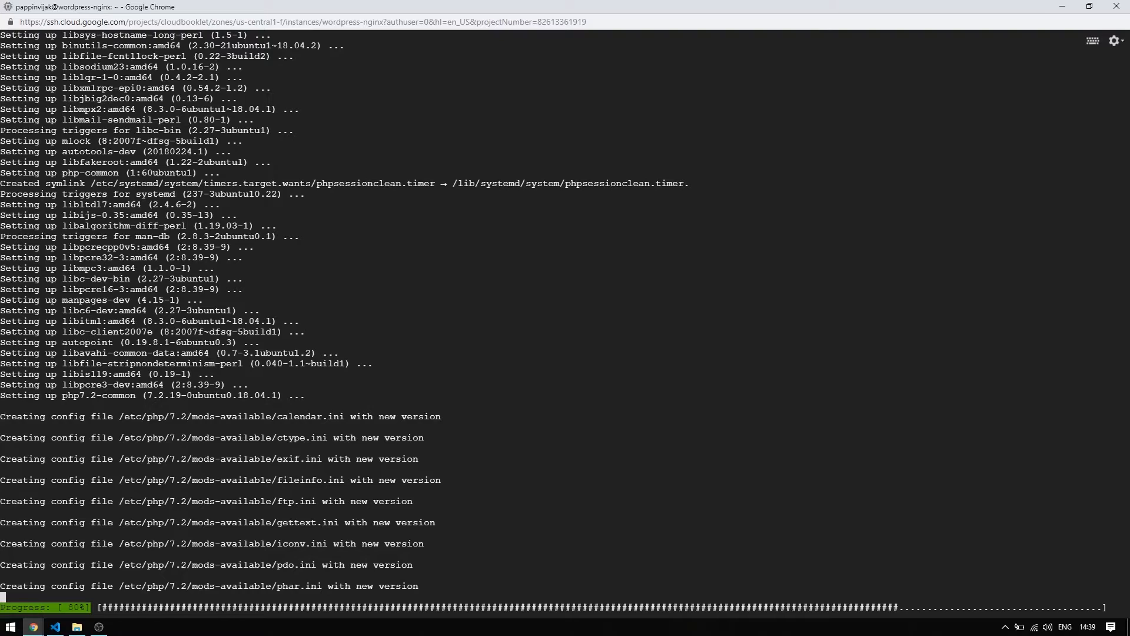
scroll(down, 3)
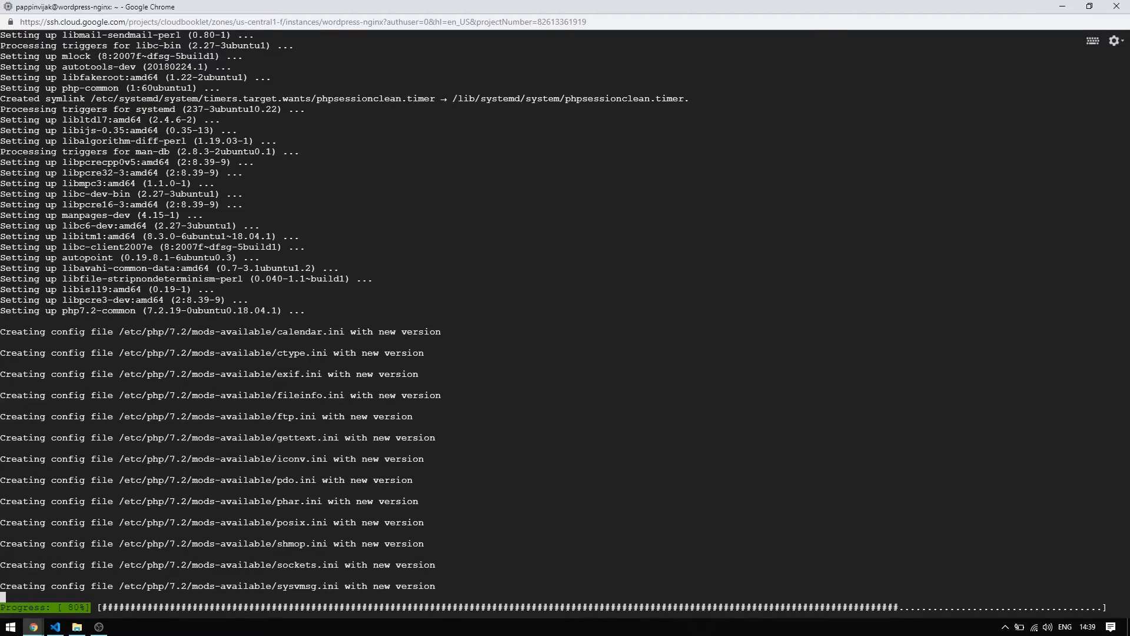
scroll(down, 3)
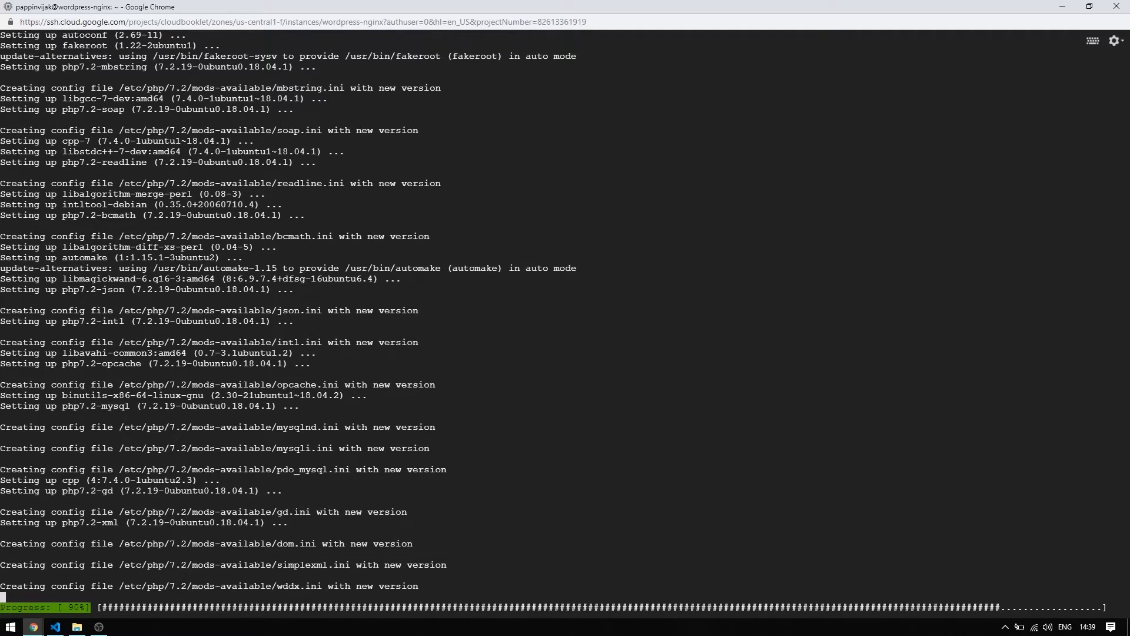
scroll(down, 3)
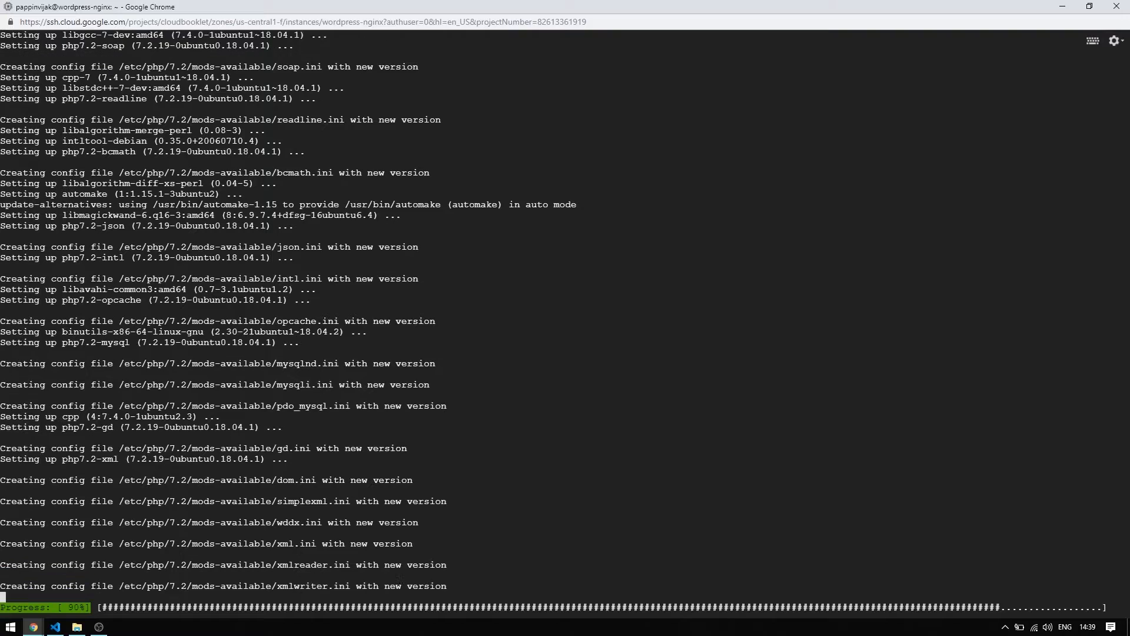
scroll(down, 3)
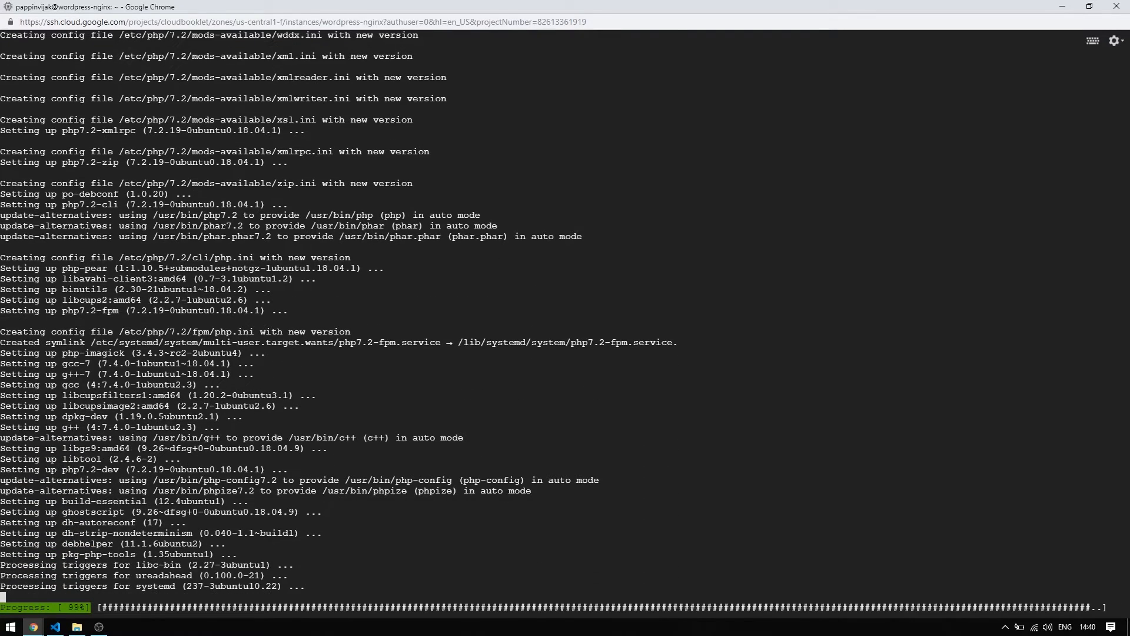
scroll(down, 3)
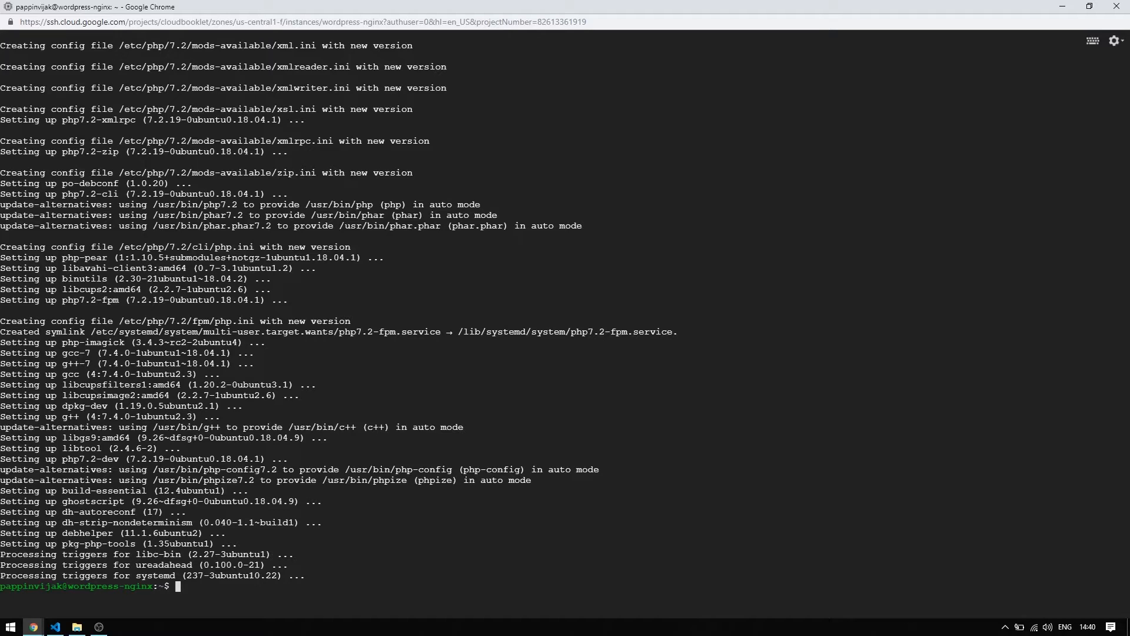
- In php.ini set memory_limit 256M, max_input_vars 3000, max_input_time 1000, max_execution_time 300
text(clear)
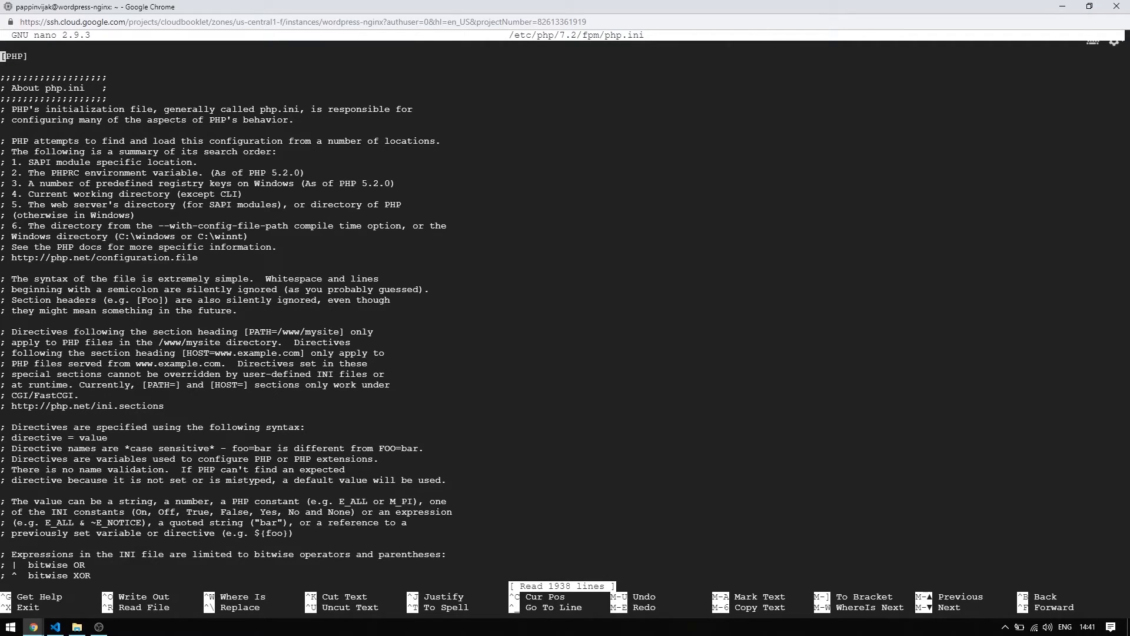
text(memor)
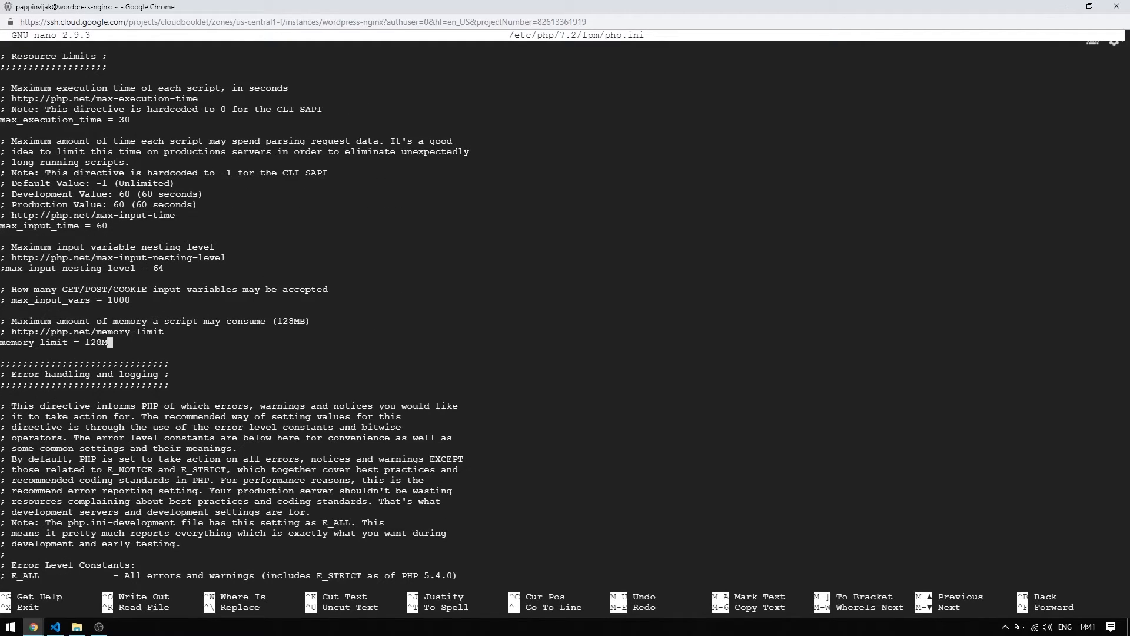
key(BackSpace)
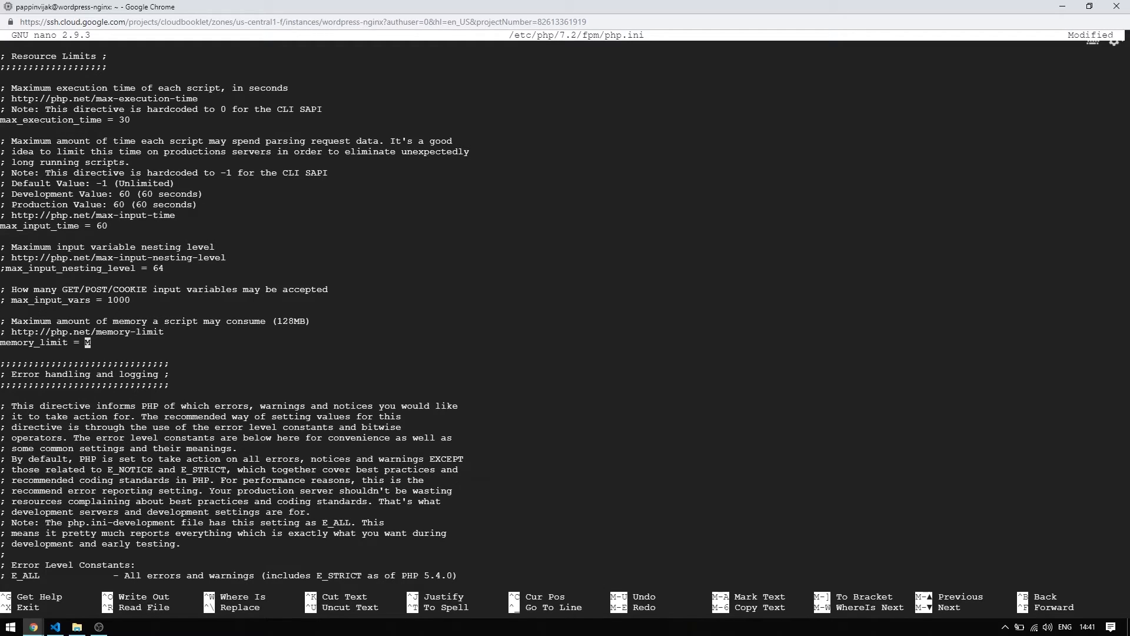
text(256)
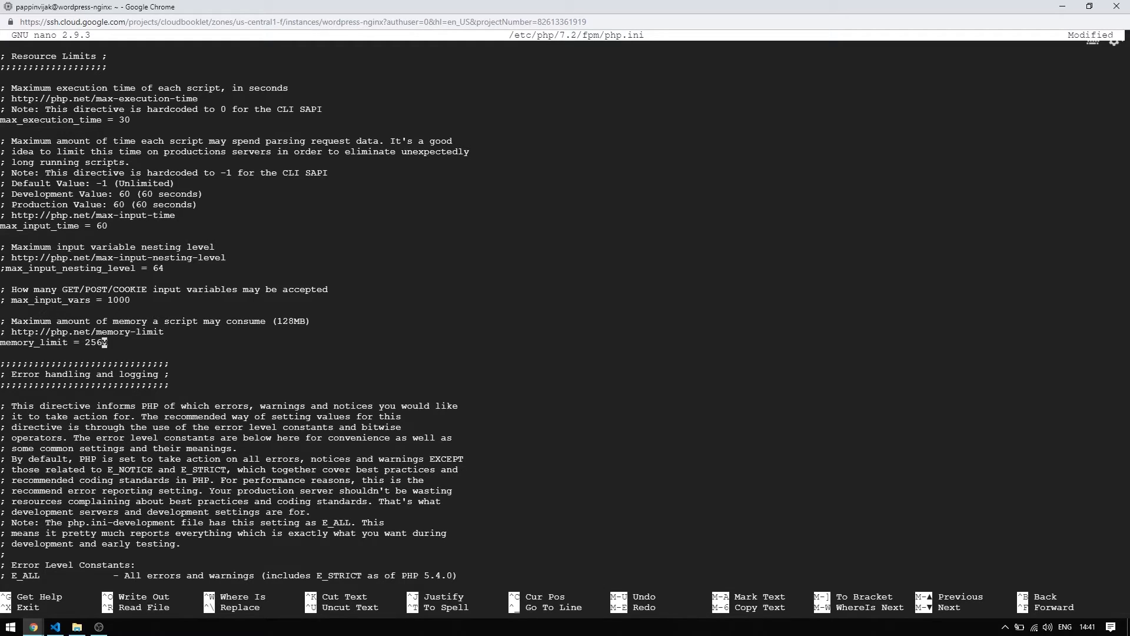
text(M)
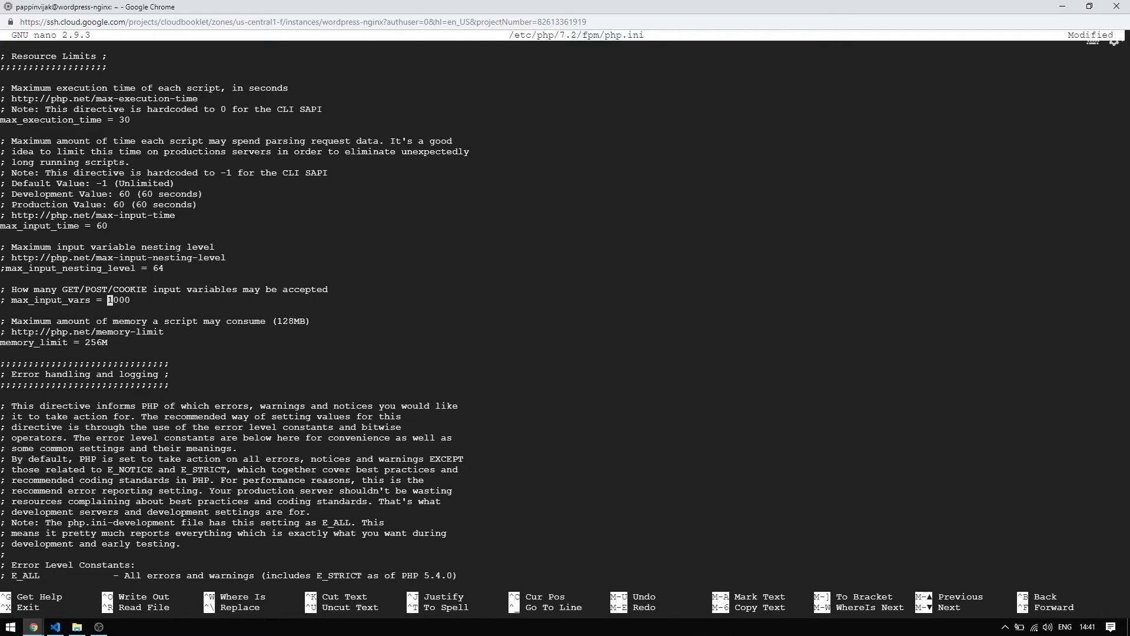
text(3)
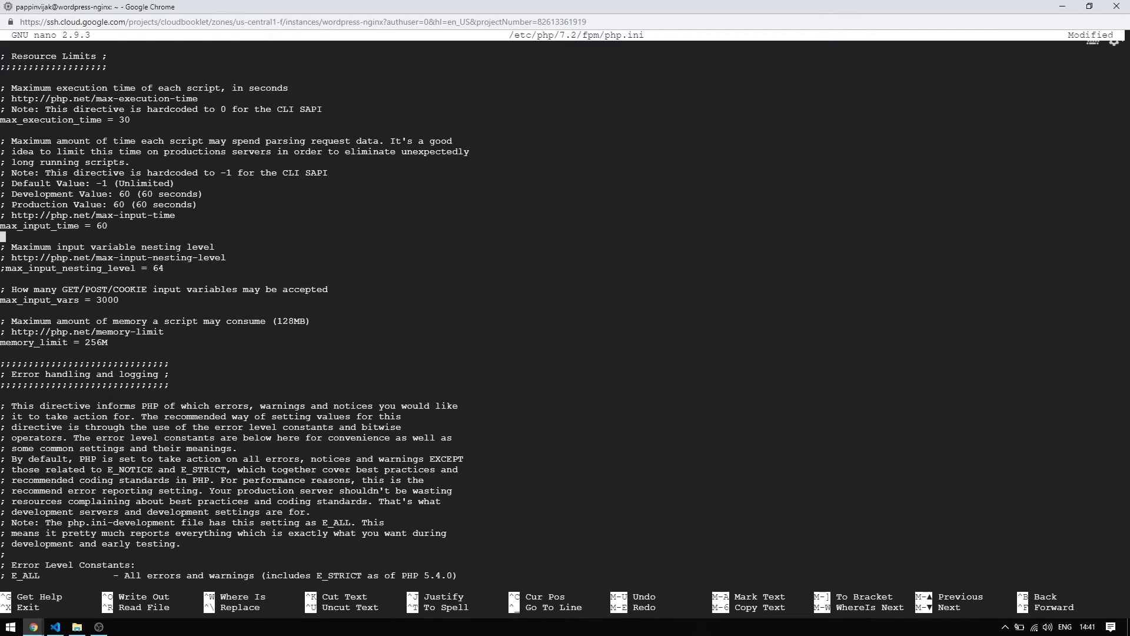
text(0)
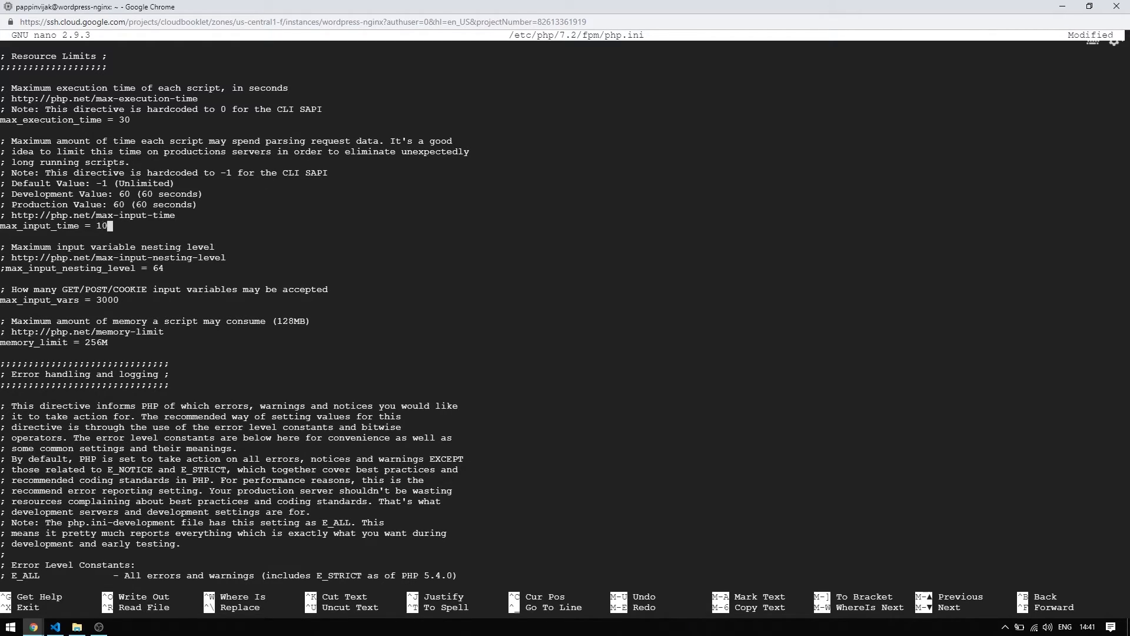
text(00)
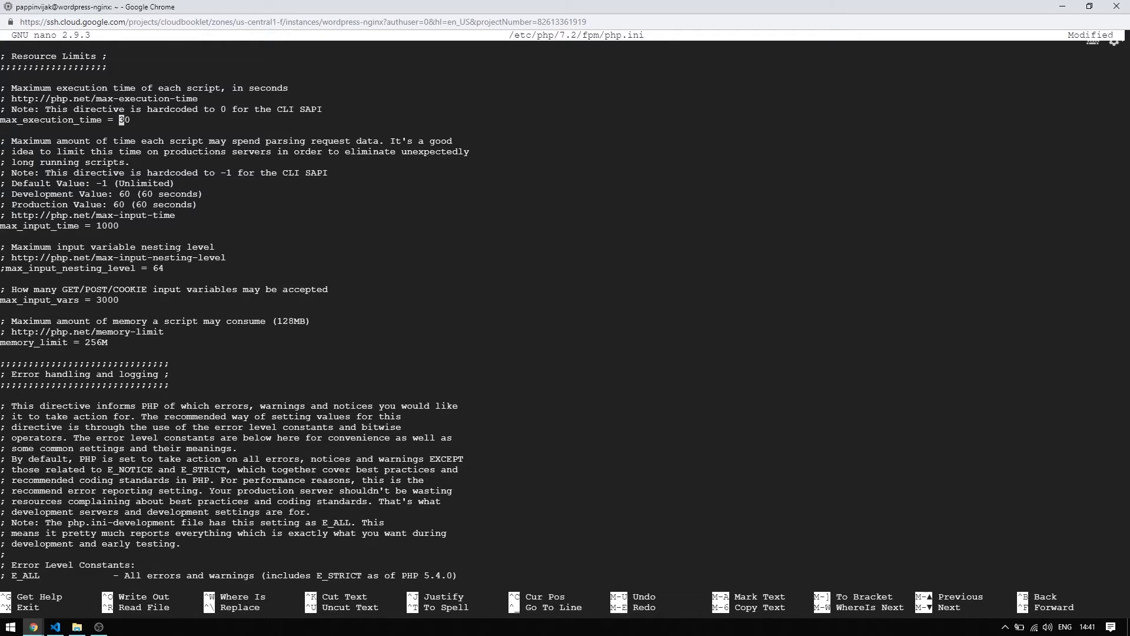
text(3)
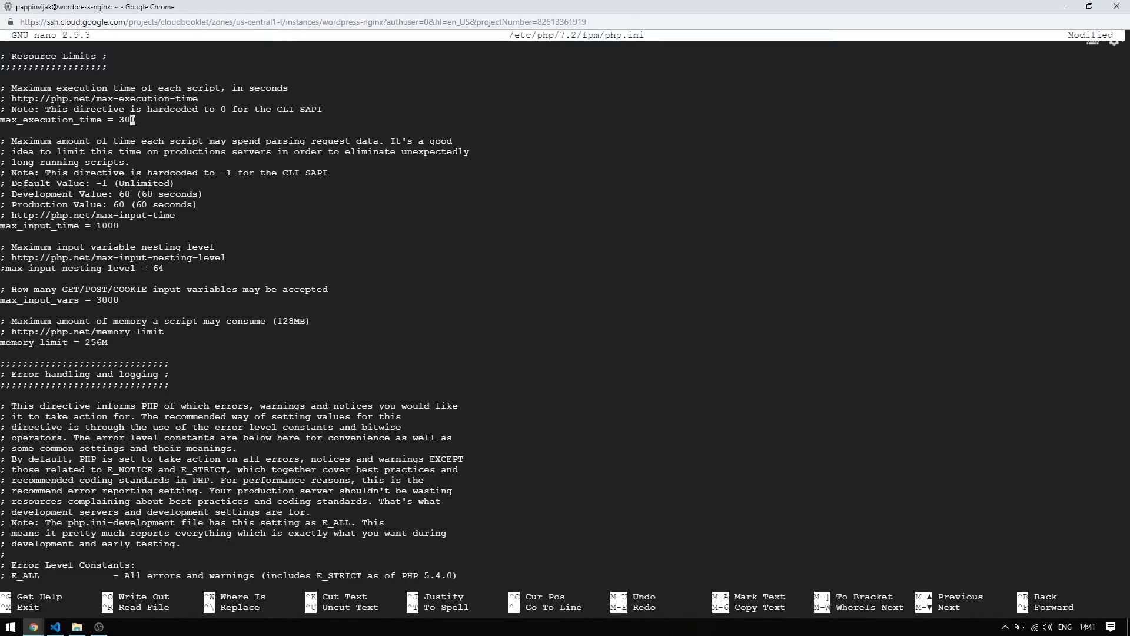
key(ctrl+w)
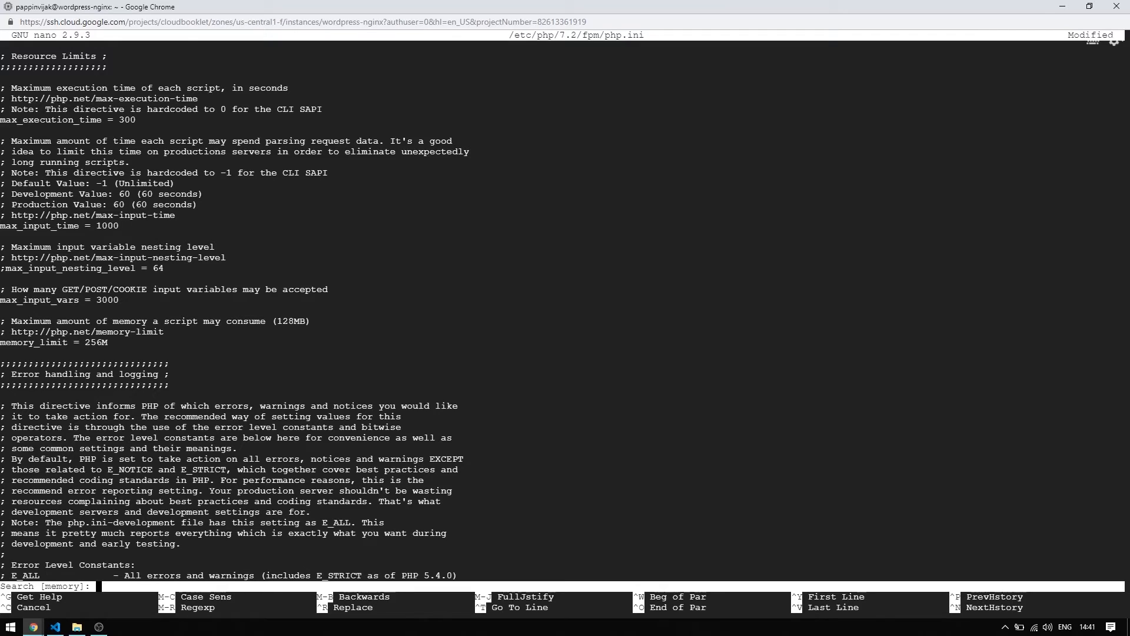
- Search nano for upload_max_filesize and post_max_size and change each value to 64M
text(us)
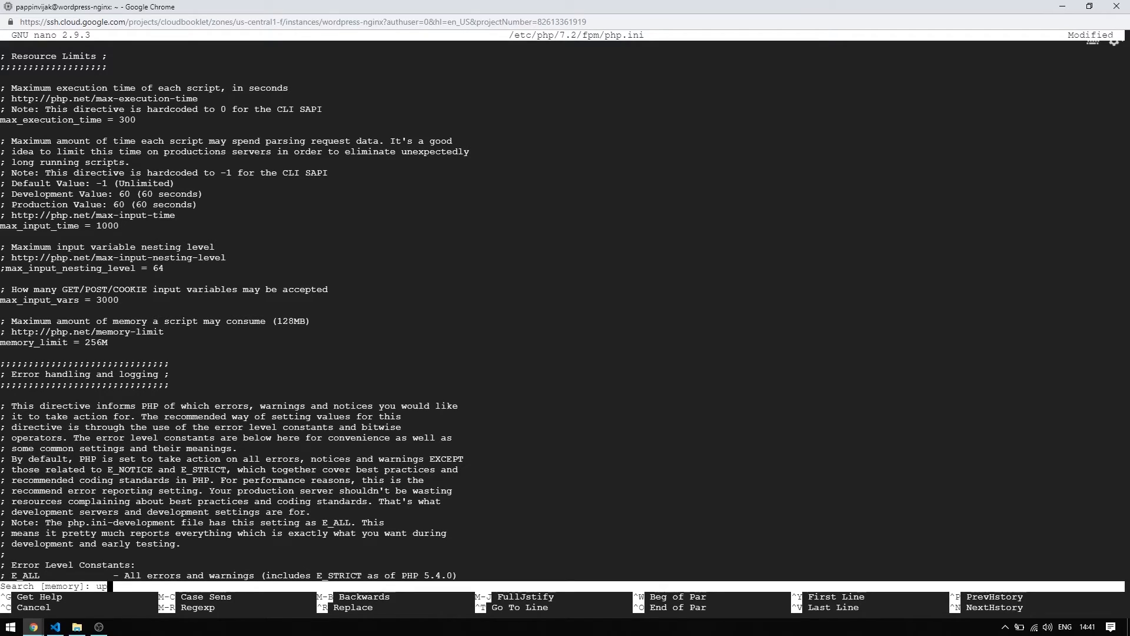
text(upload)
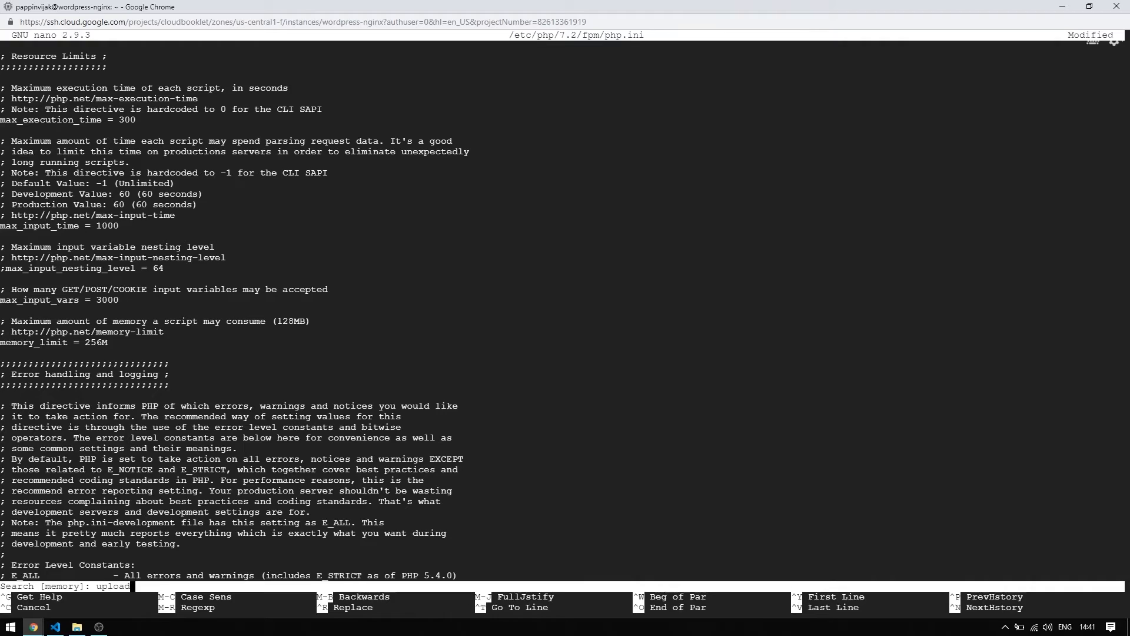
text(_max)
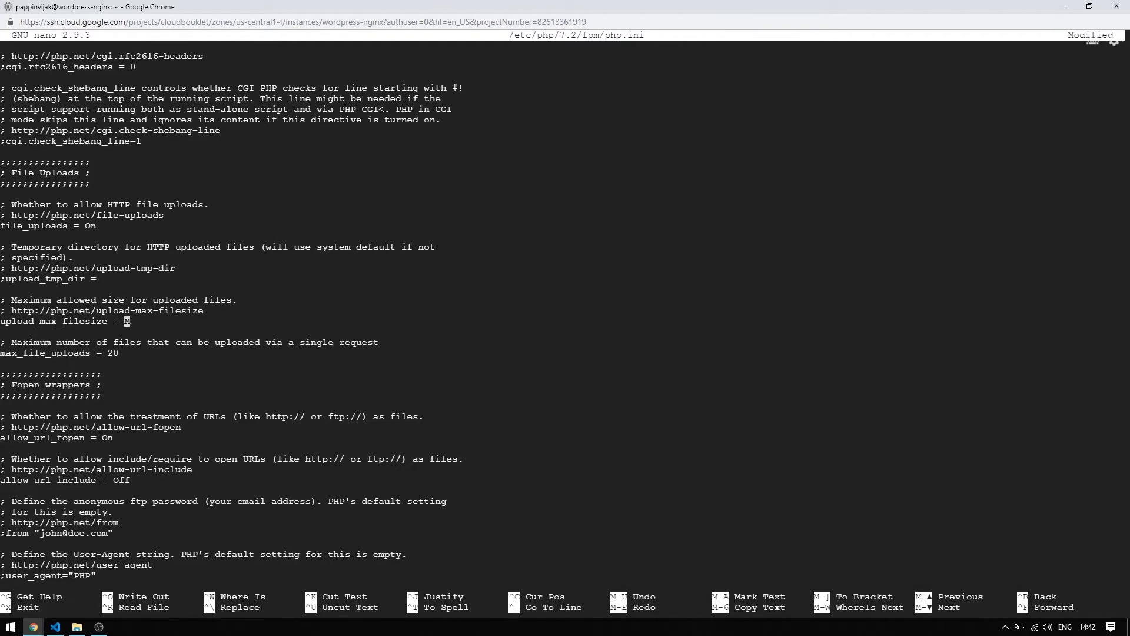
text(64)
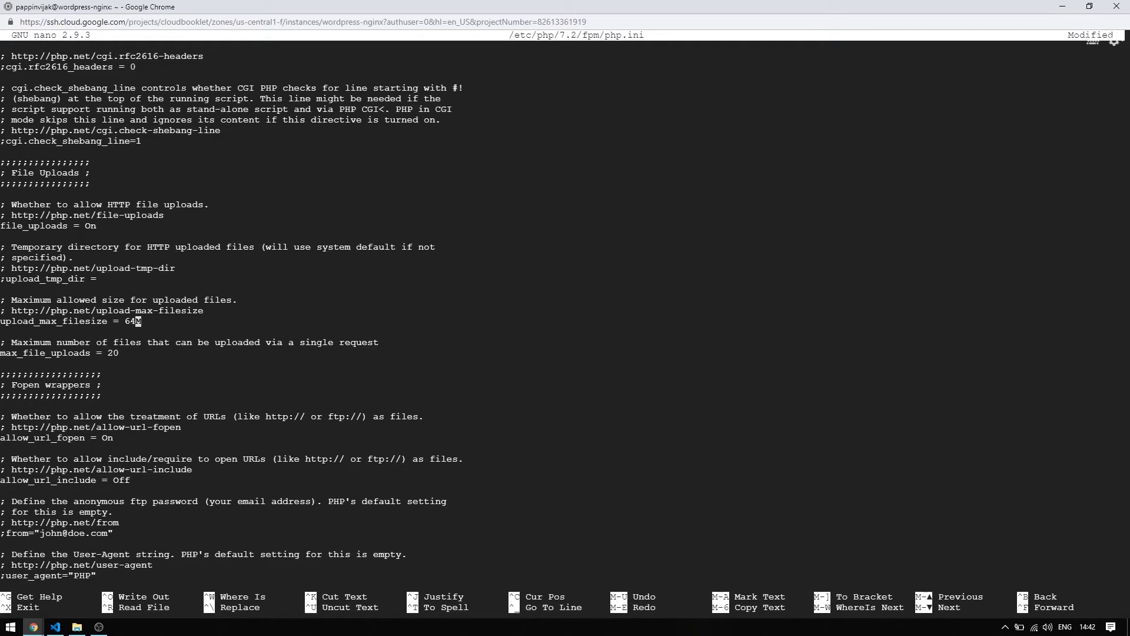
key(ctrl+w)
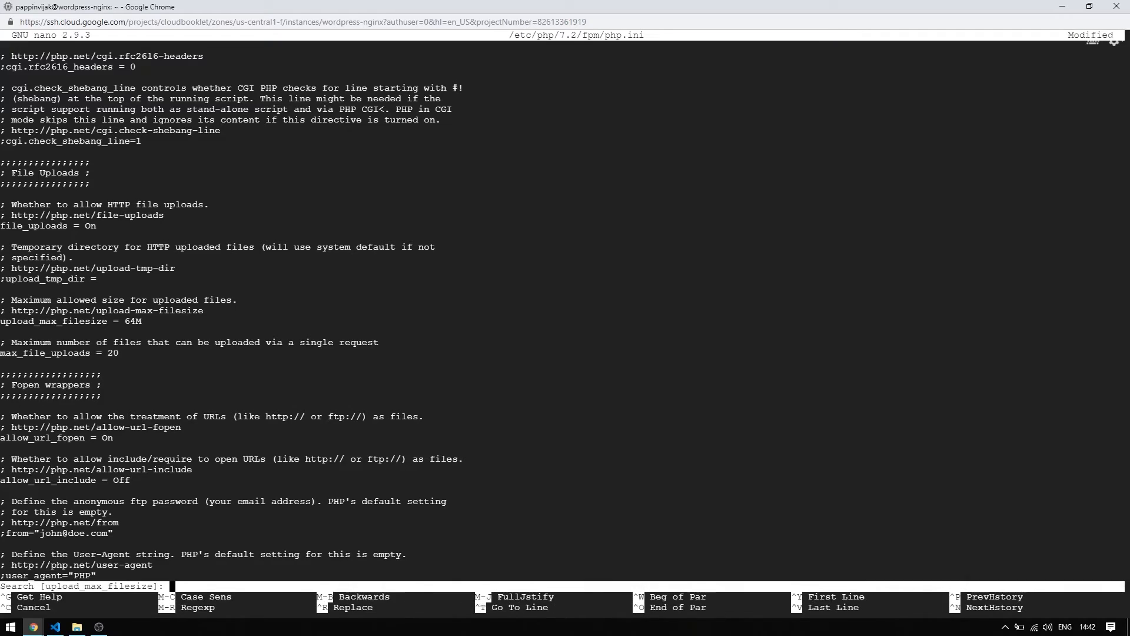
text(pos)
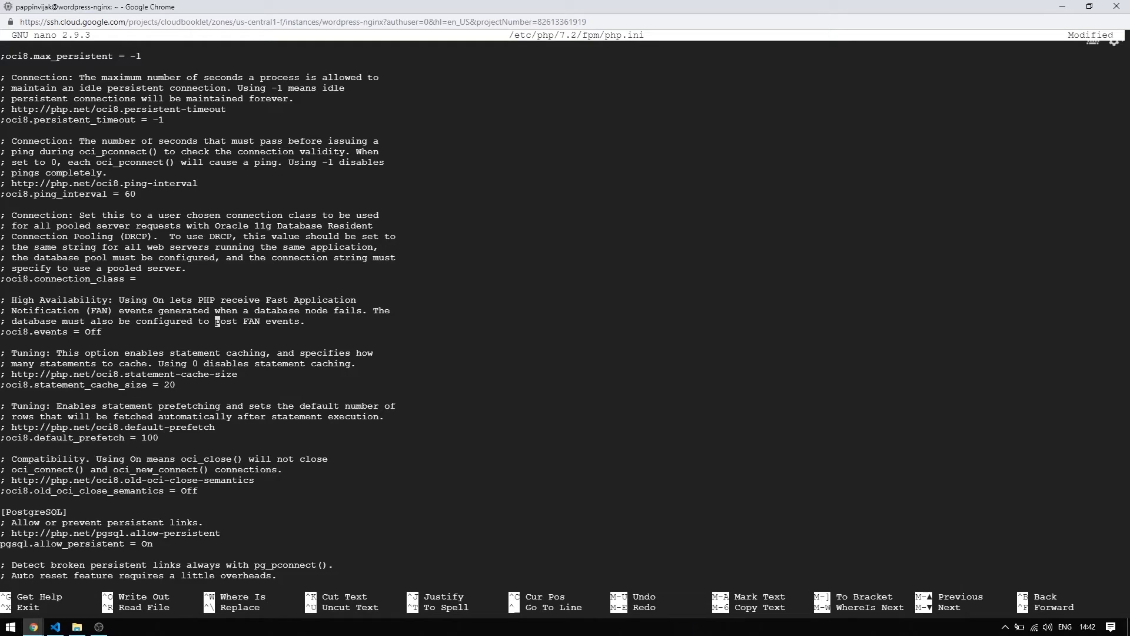
key(ctrl+w)
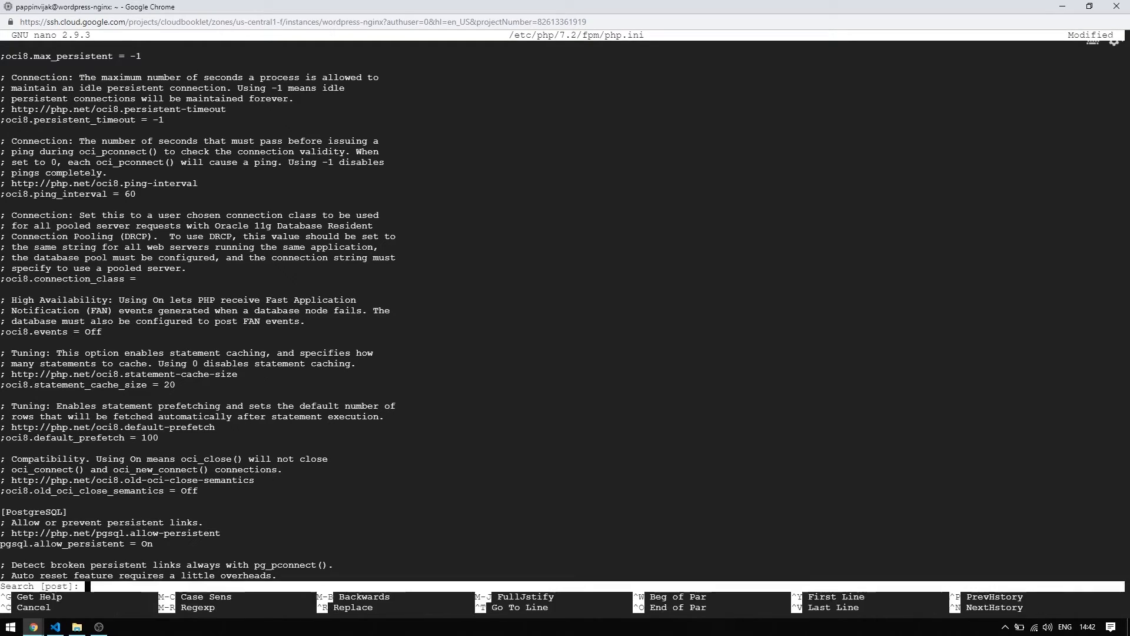
text(post)
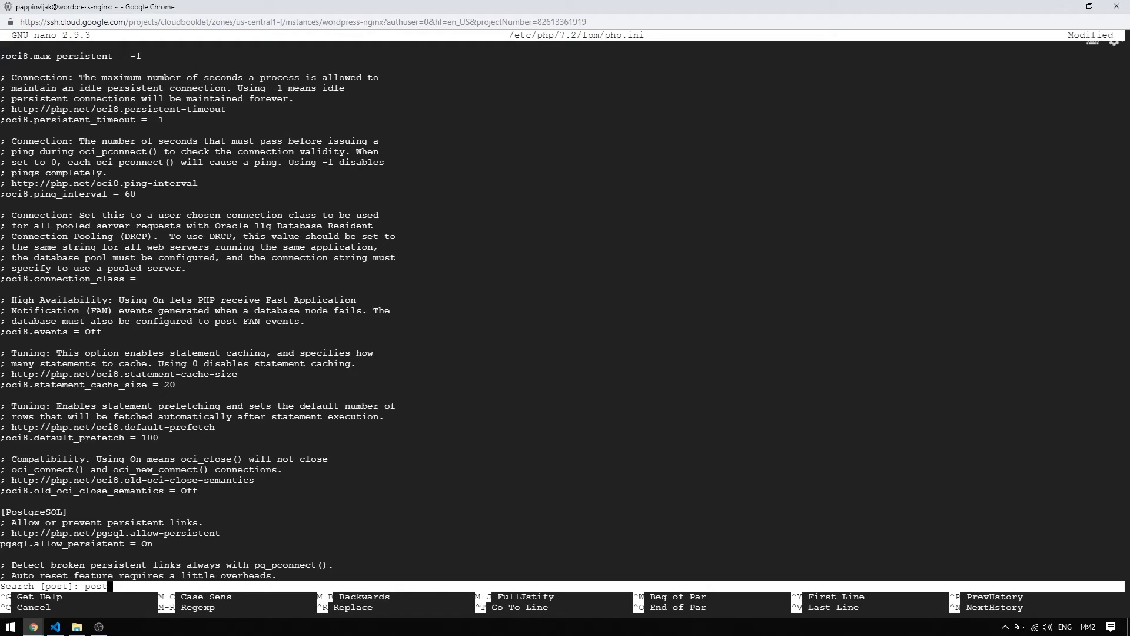
text(_max_si)
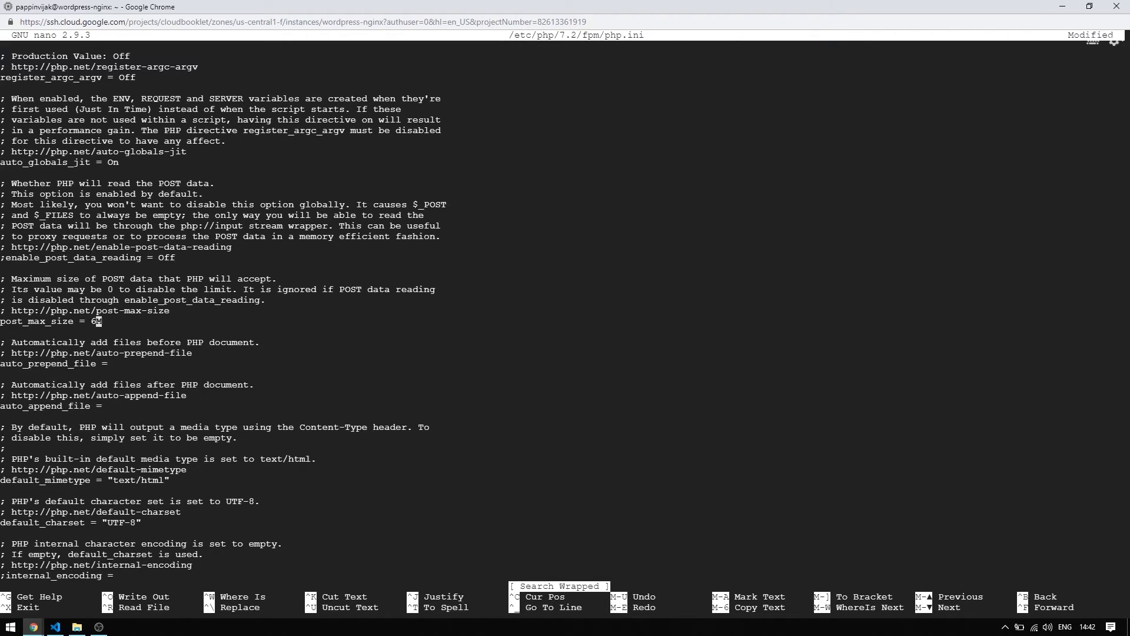
text(4)
text(sudo php-f)
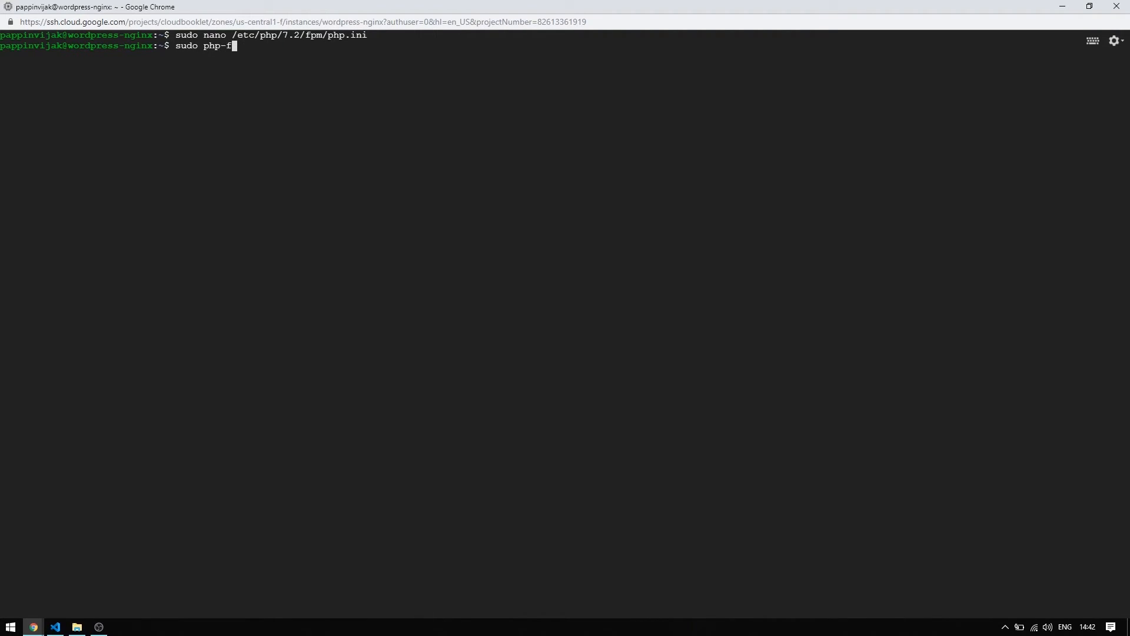
- Run sudo php-fpm7.2 -t to test the configuration, then restart php7.2-fpm
text(pm7)
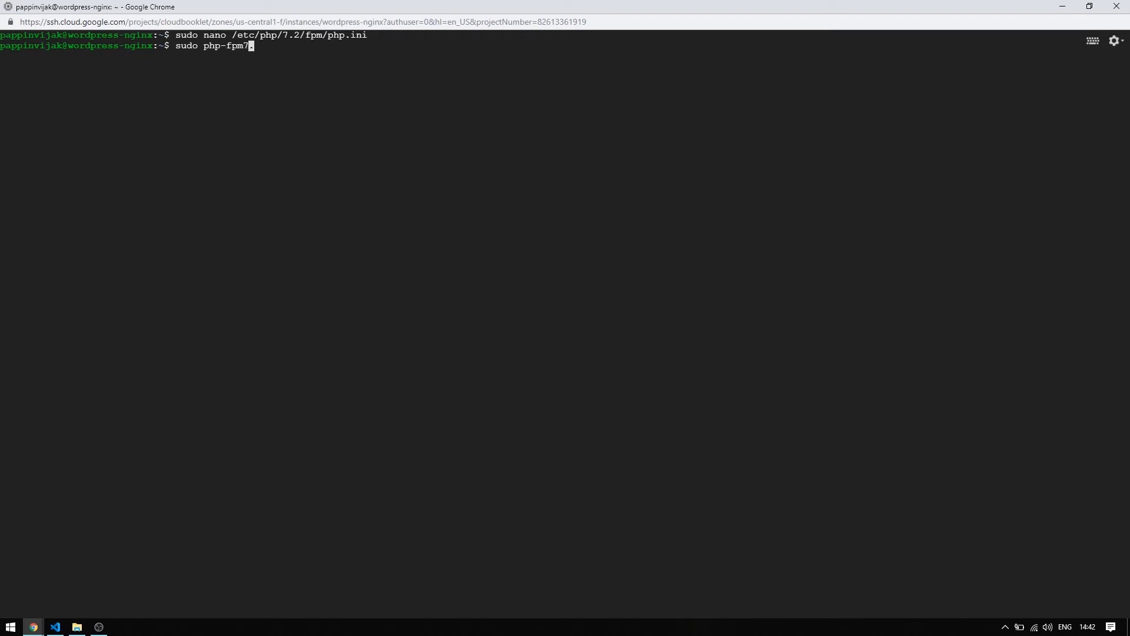
text(.2 -t)
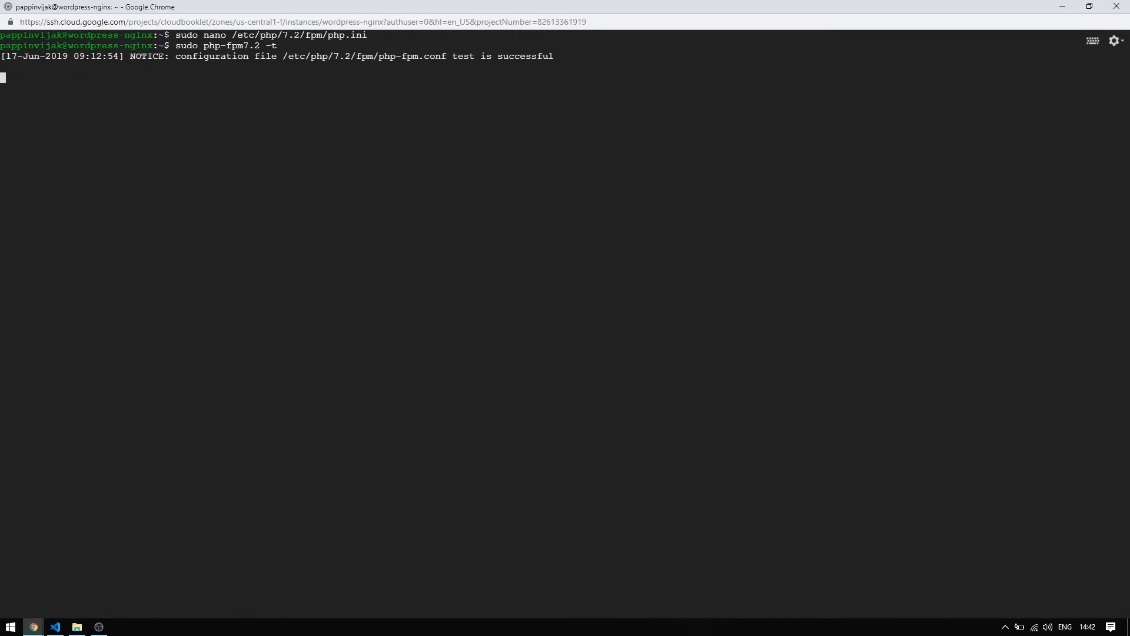
text(sudo service)
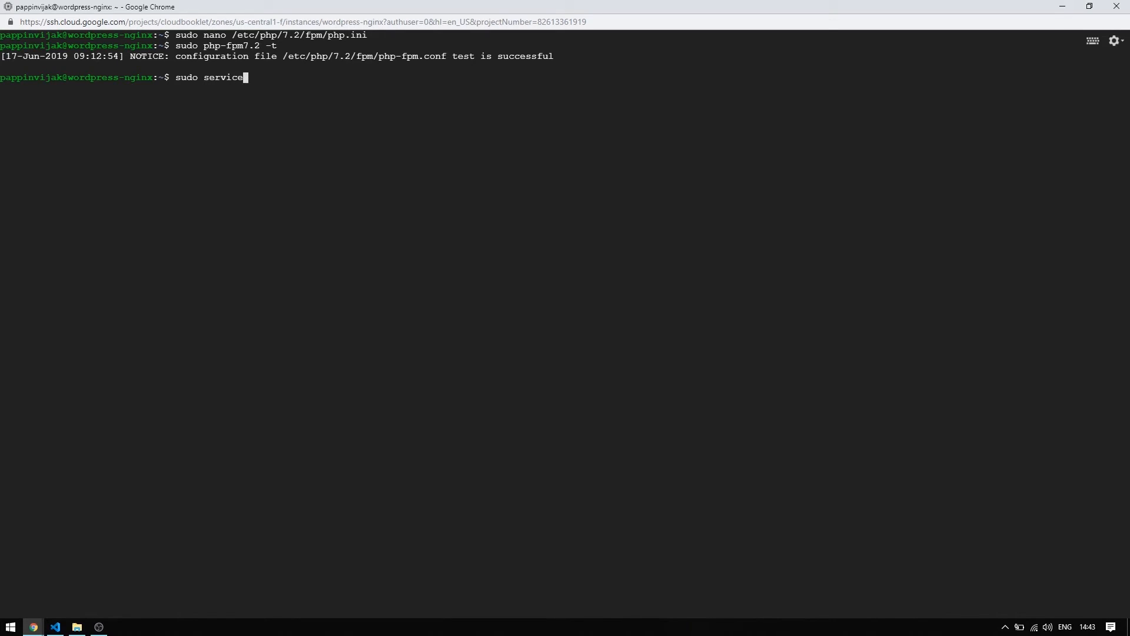
text(php)
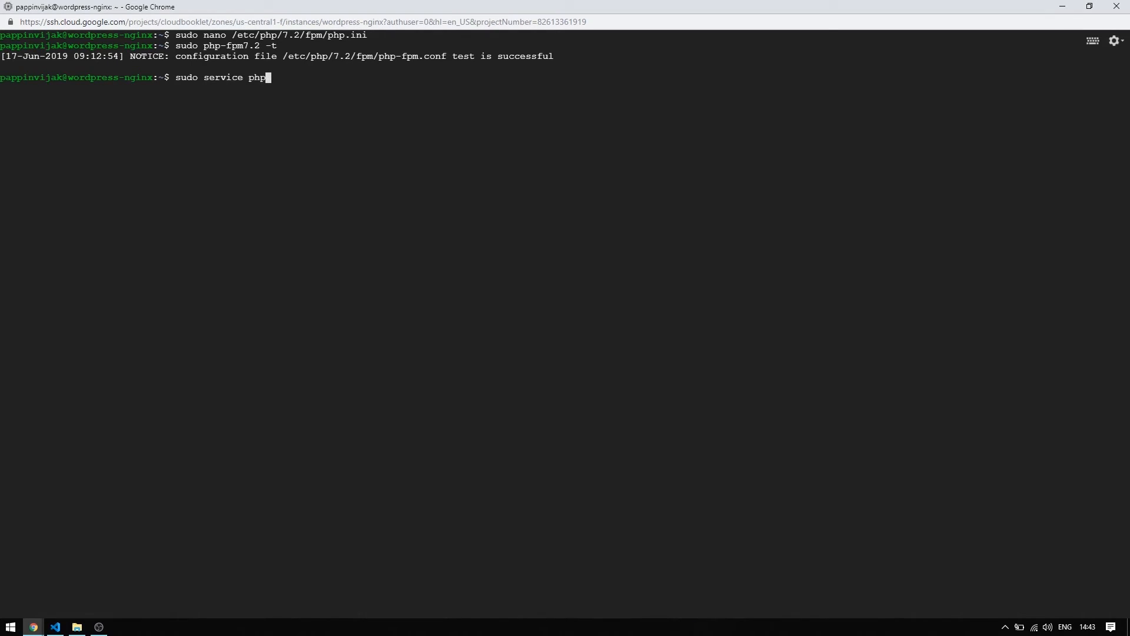
text(7.2)
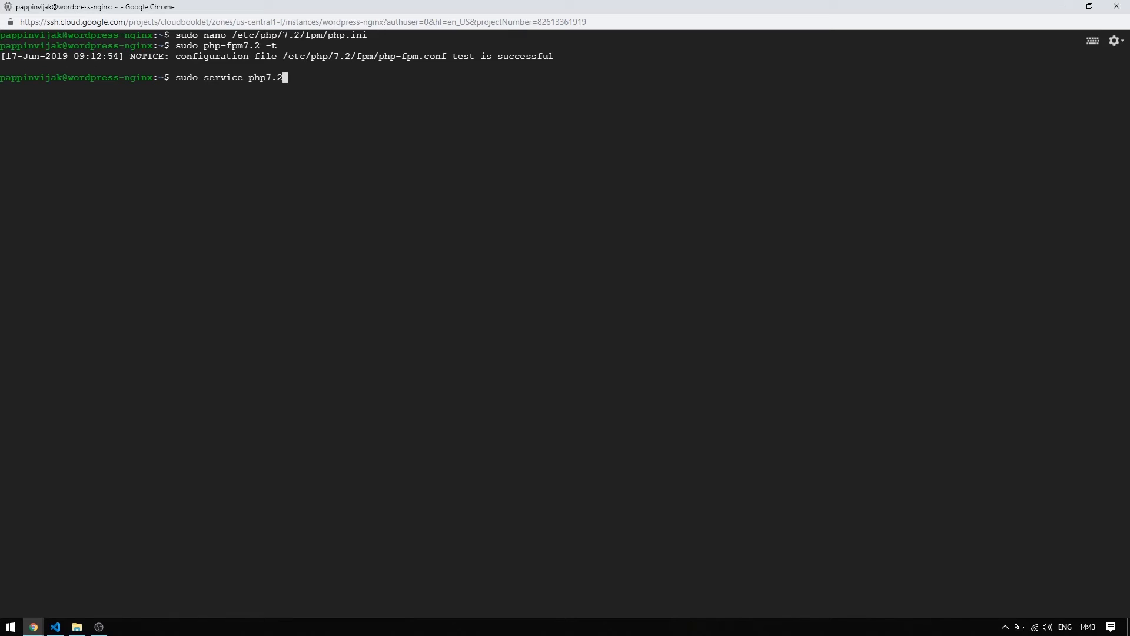
text(-)
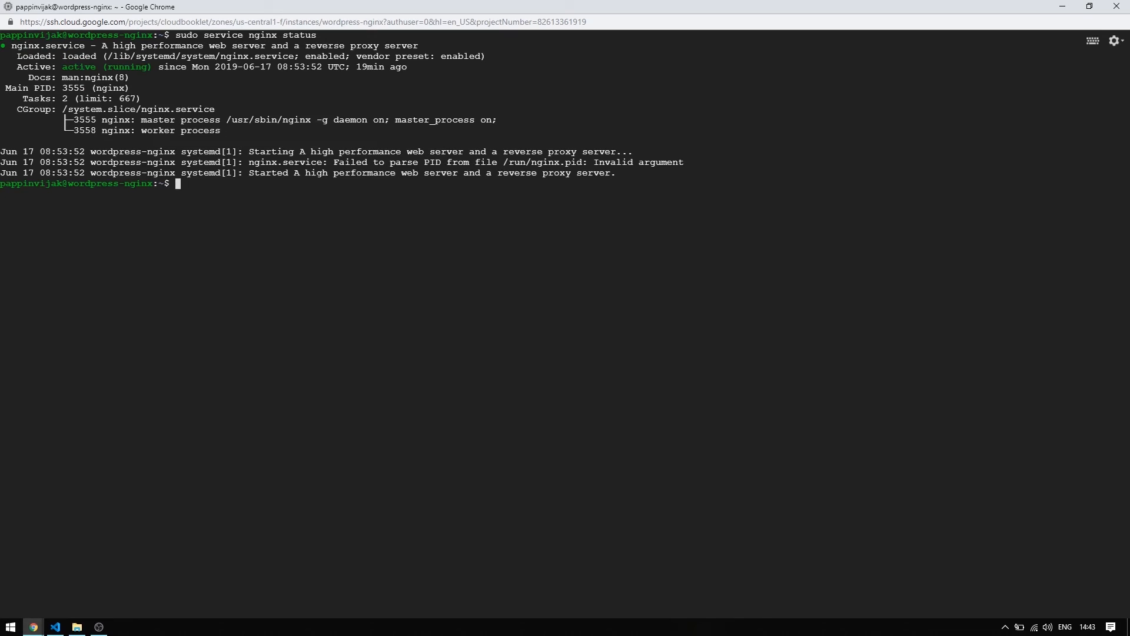
- Start typing the 'php -v' version check below the nginx status output
text(php -)
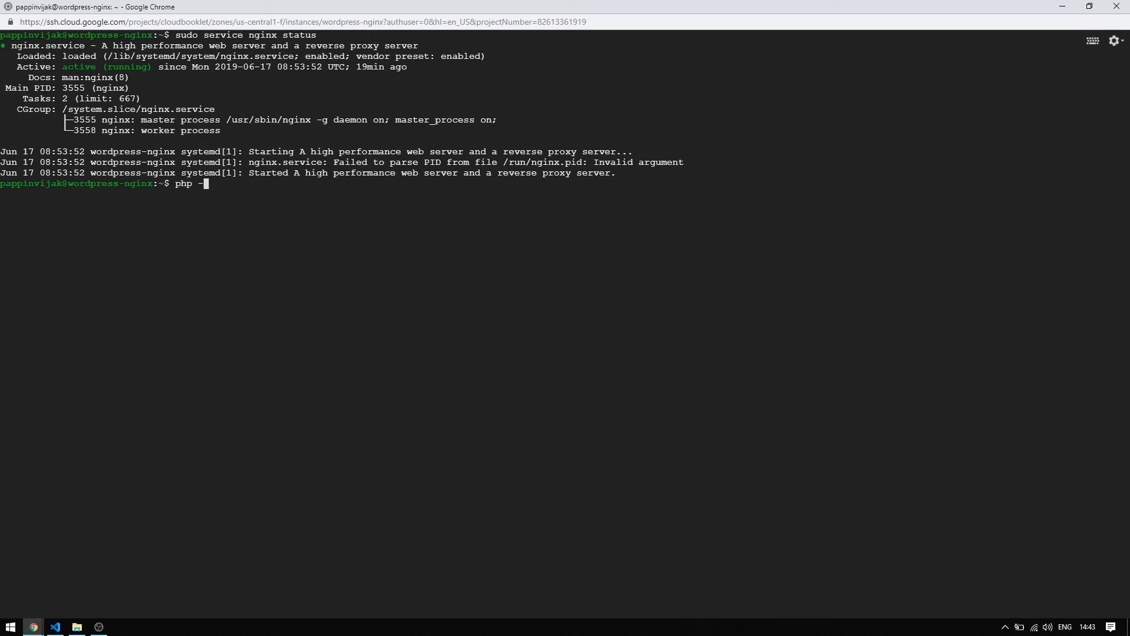